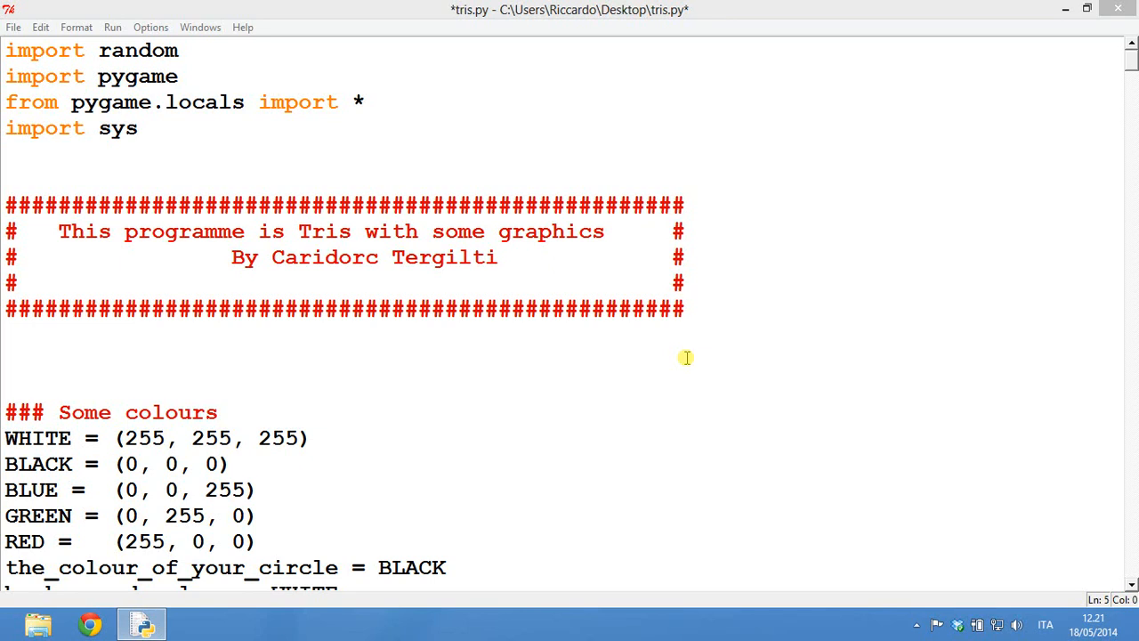
# - Review the header comment and the import random / import sys lines at the top of tris.py
pyautogui.click(708, 314)
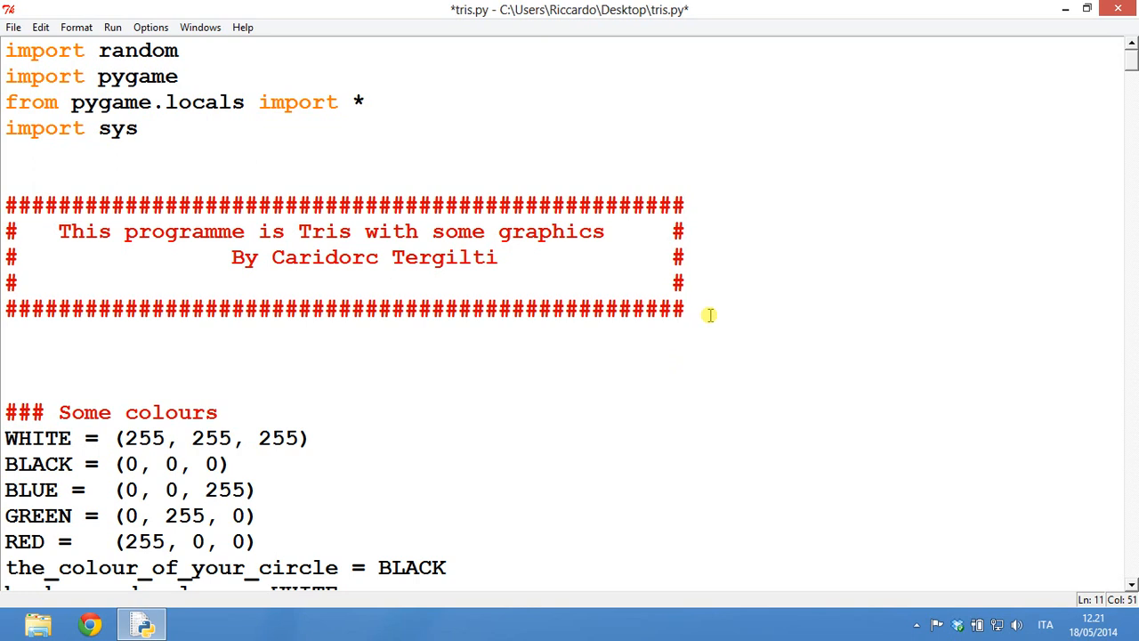
pyautogui.click(685, 310)
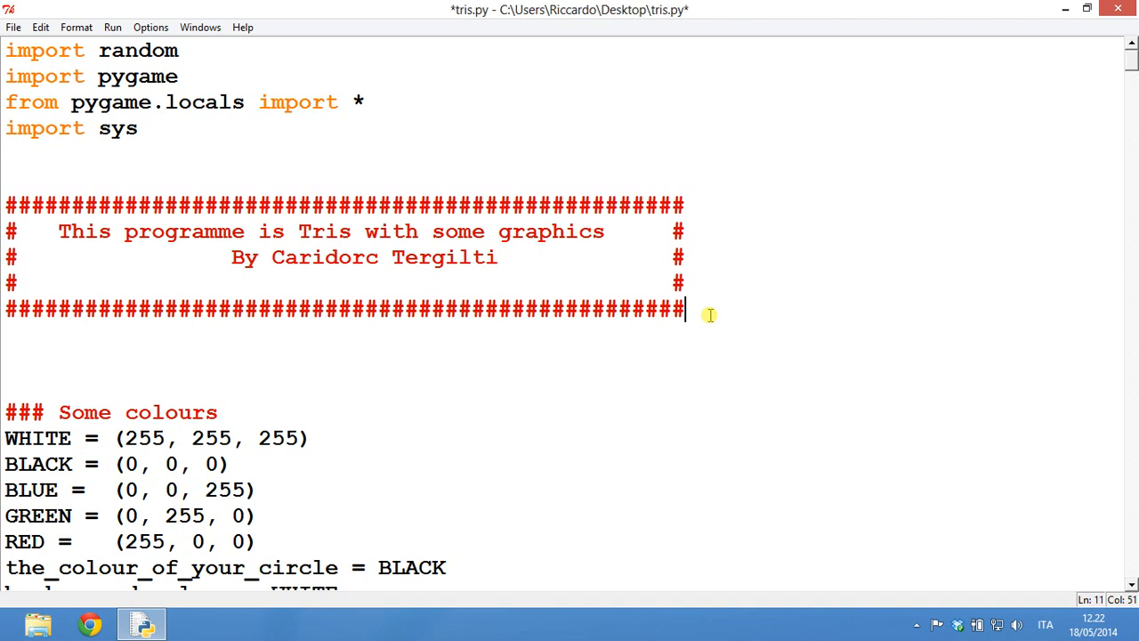
pyautogui.moveTo(105, 7)
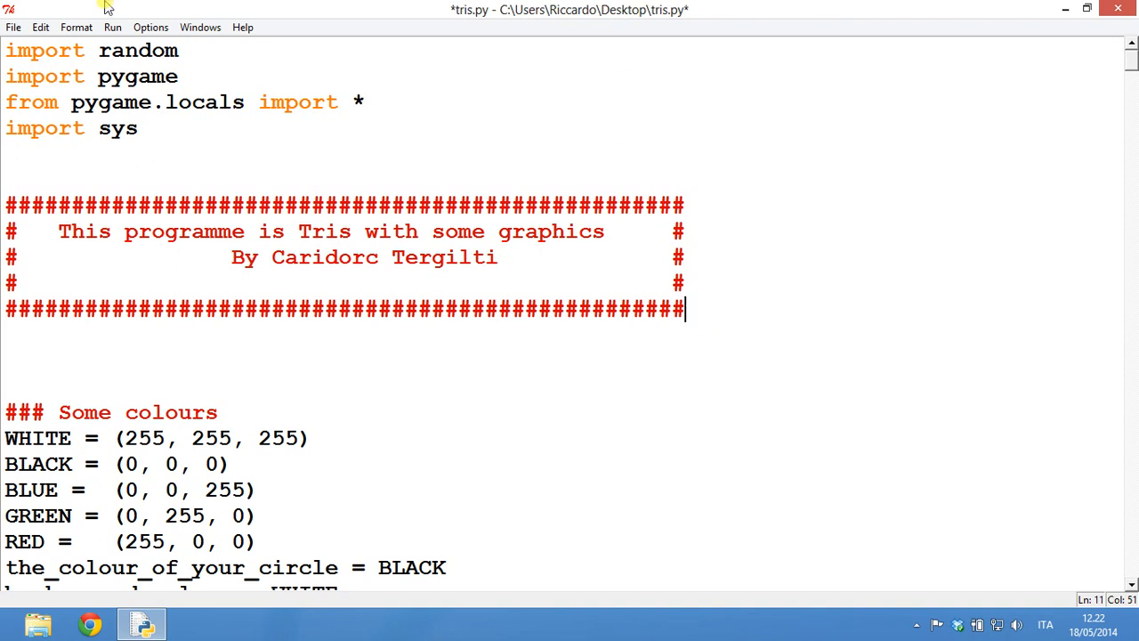
pyautogui.click(176, 50)
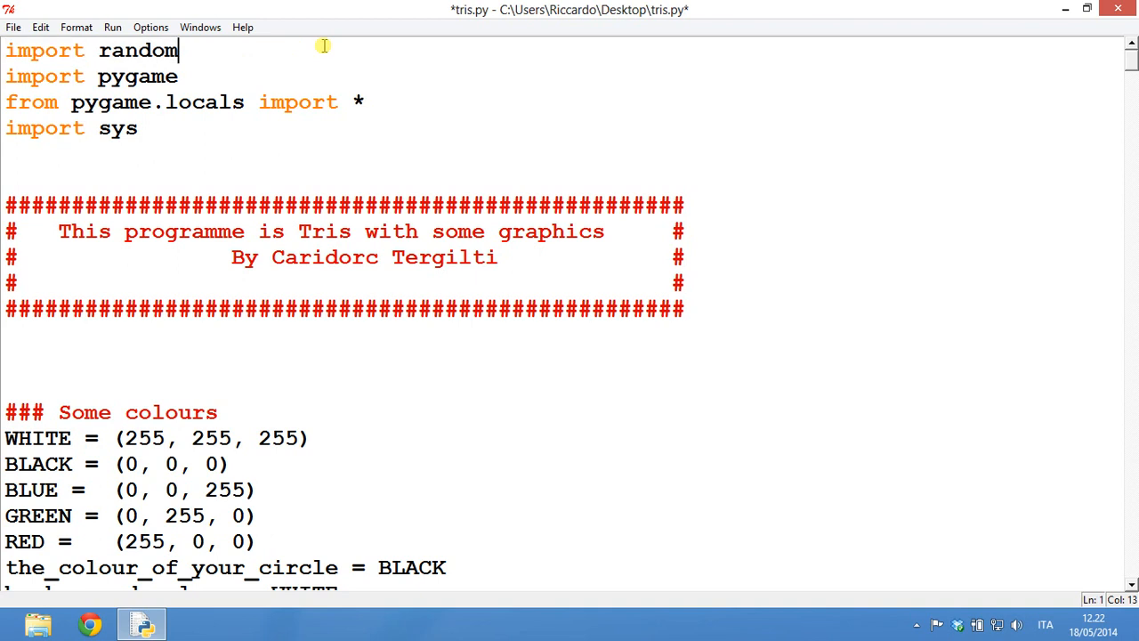
pyautogui.moveTo(463, 49)
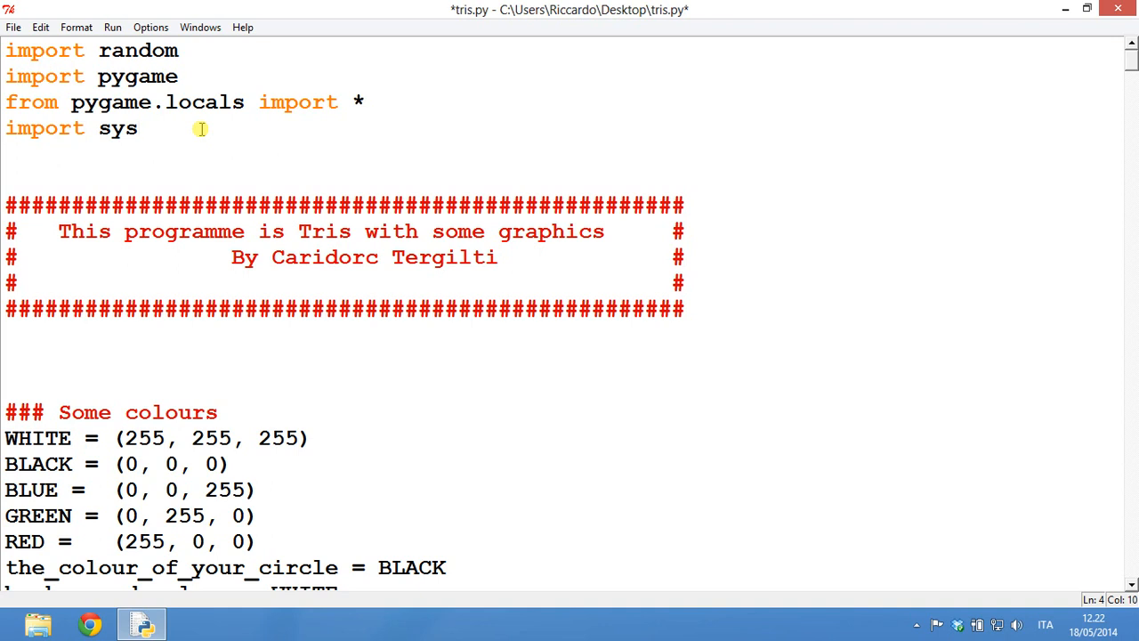
pyautogui.click(137, 128)
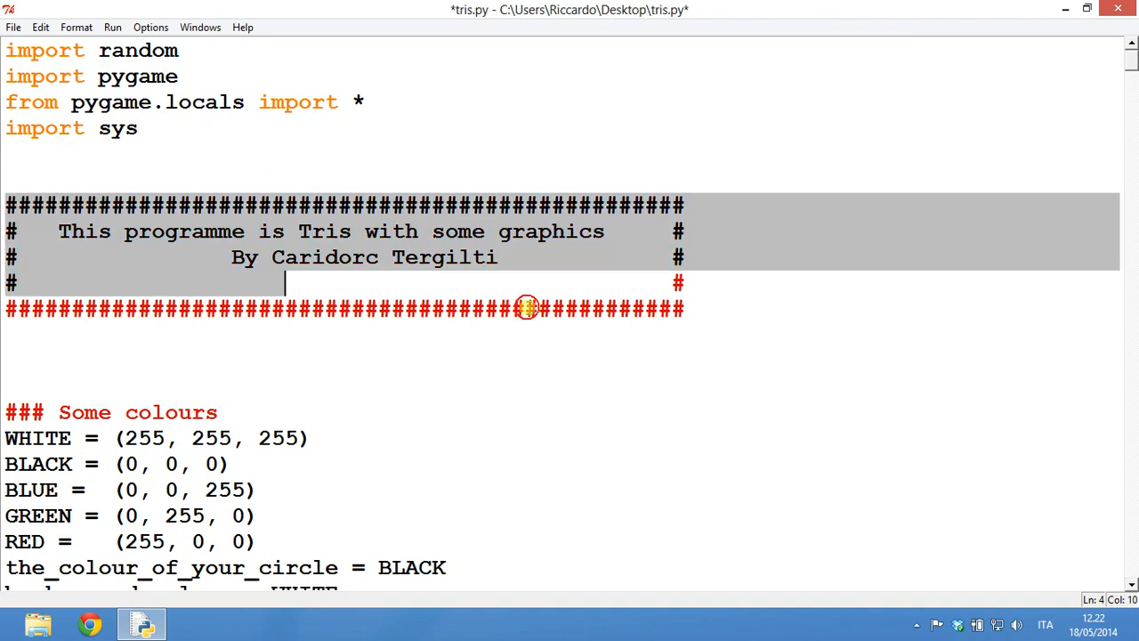
pyautogui.scroll(-3)
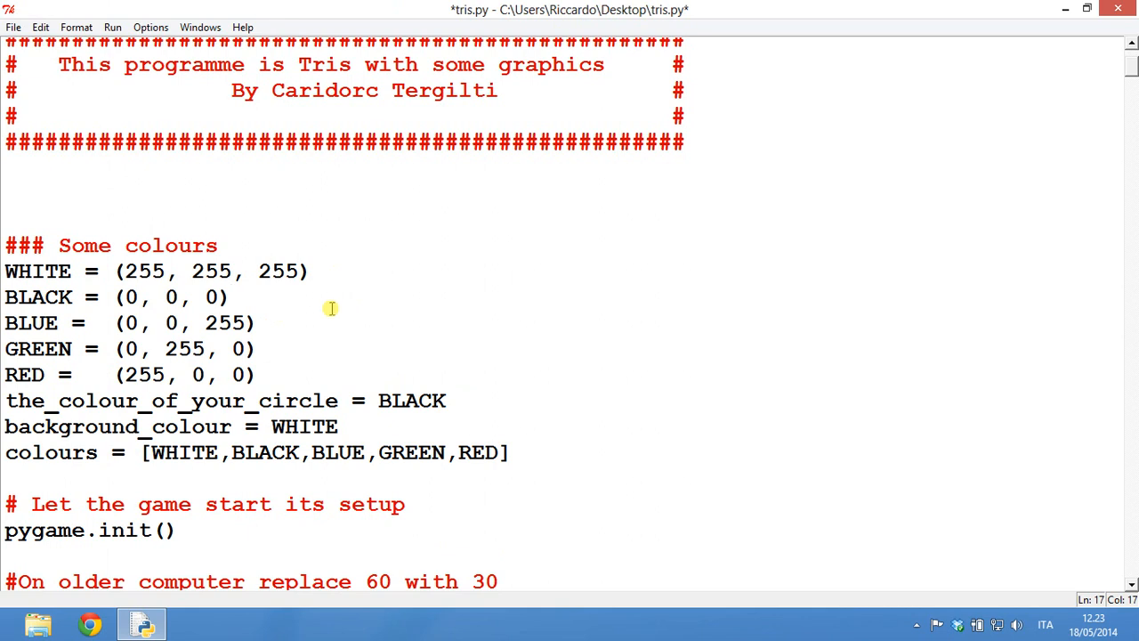
pyautogui.moveTo(278, 345)
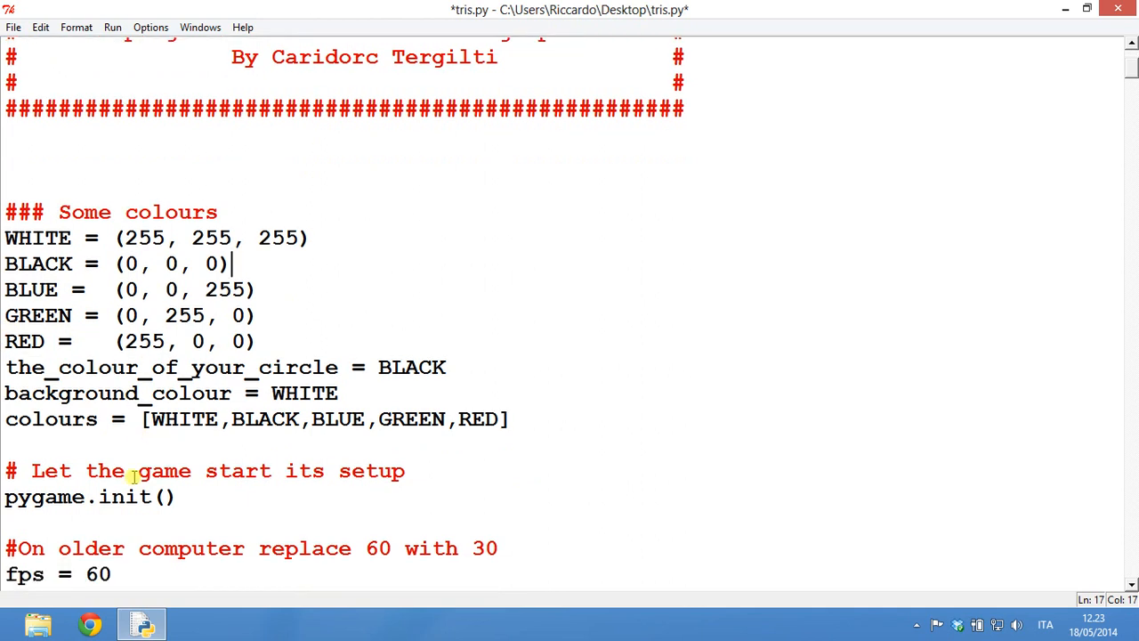
pyautogui.moveTo(545, 379)
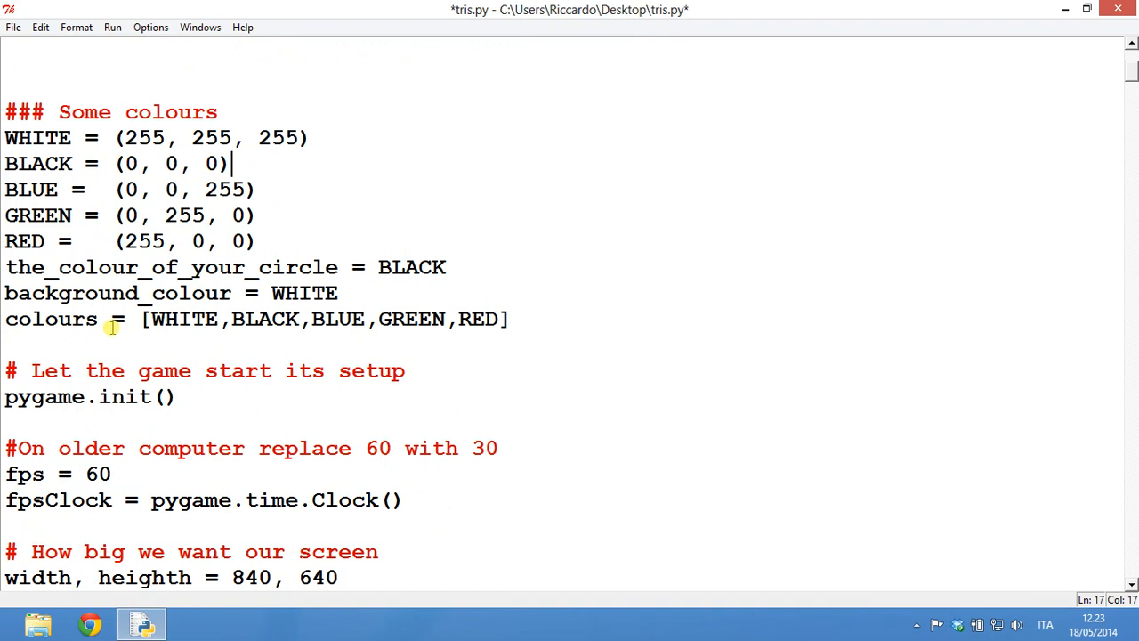
pyautogui.scroll(-3)
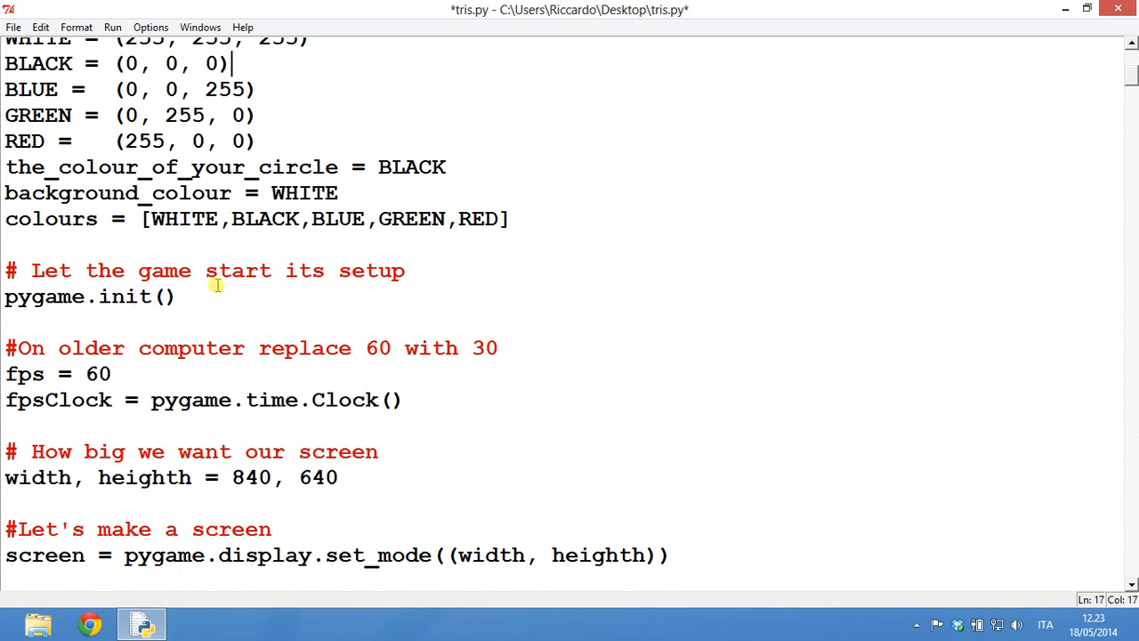
pyautogui.doubleClick(189, 399)
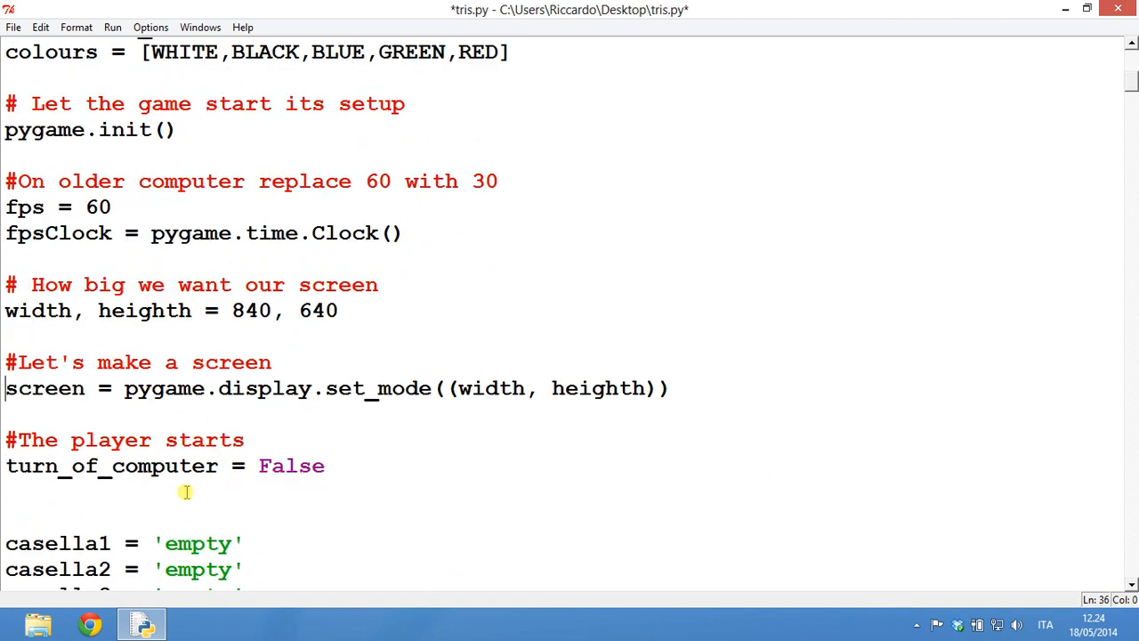
# - Scroll down through the middle of tris.py, reading the board and drawing functions
pyautogui.scroll(-3)
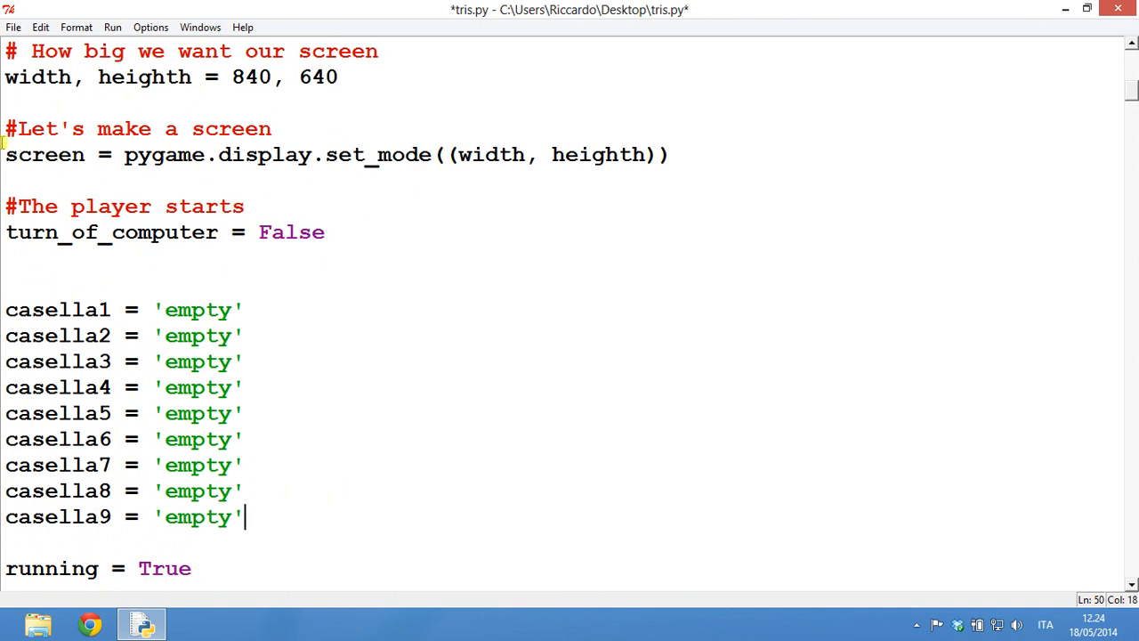
pyautogui.scroll(-3)
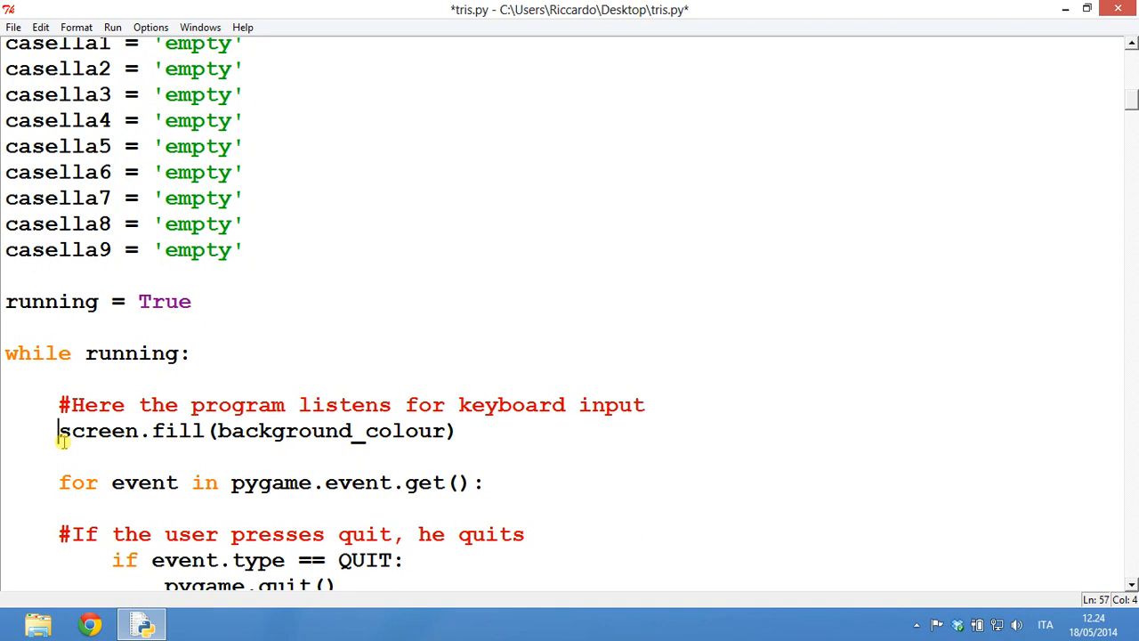
pyautogui.scroll(-3)
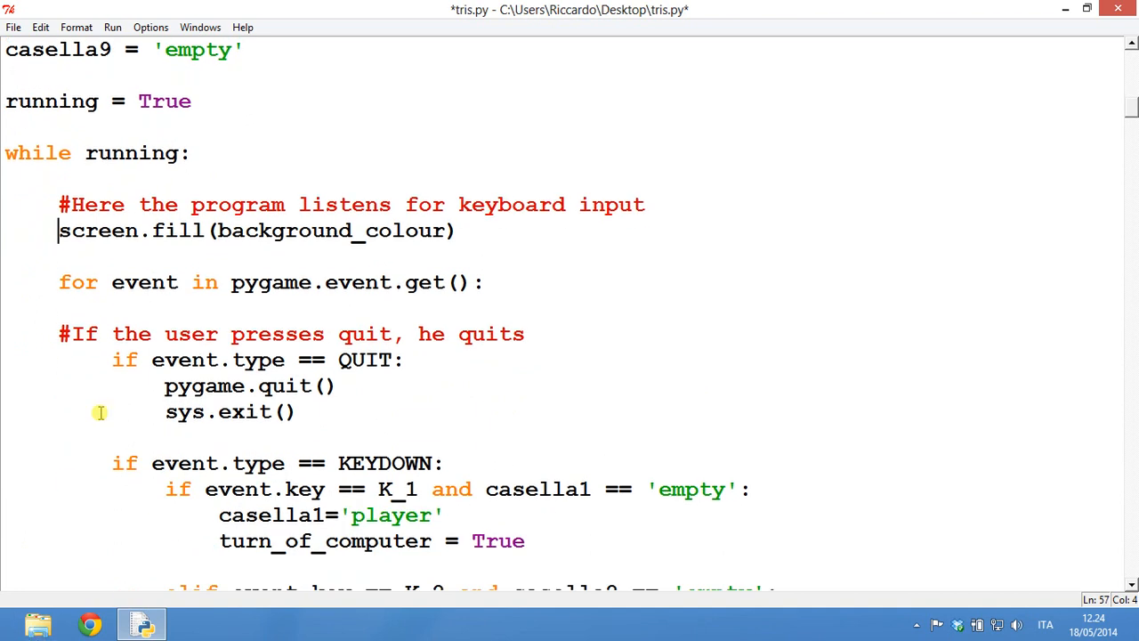
pyautogui.moveTo(268, 63)
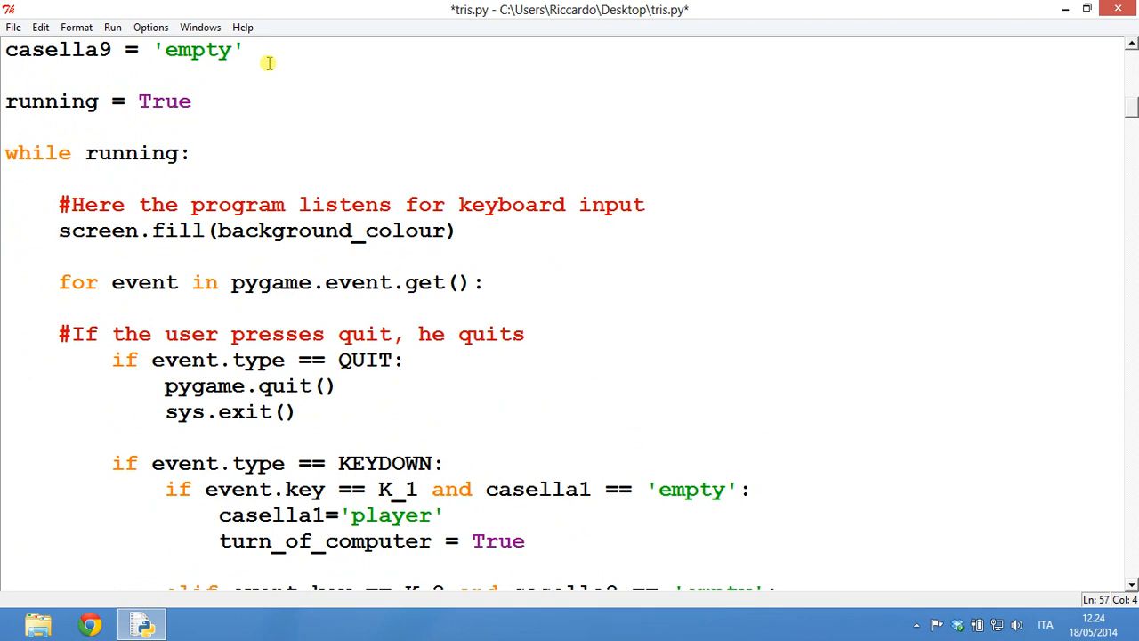
pyautogui.click(58, 231)
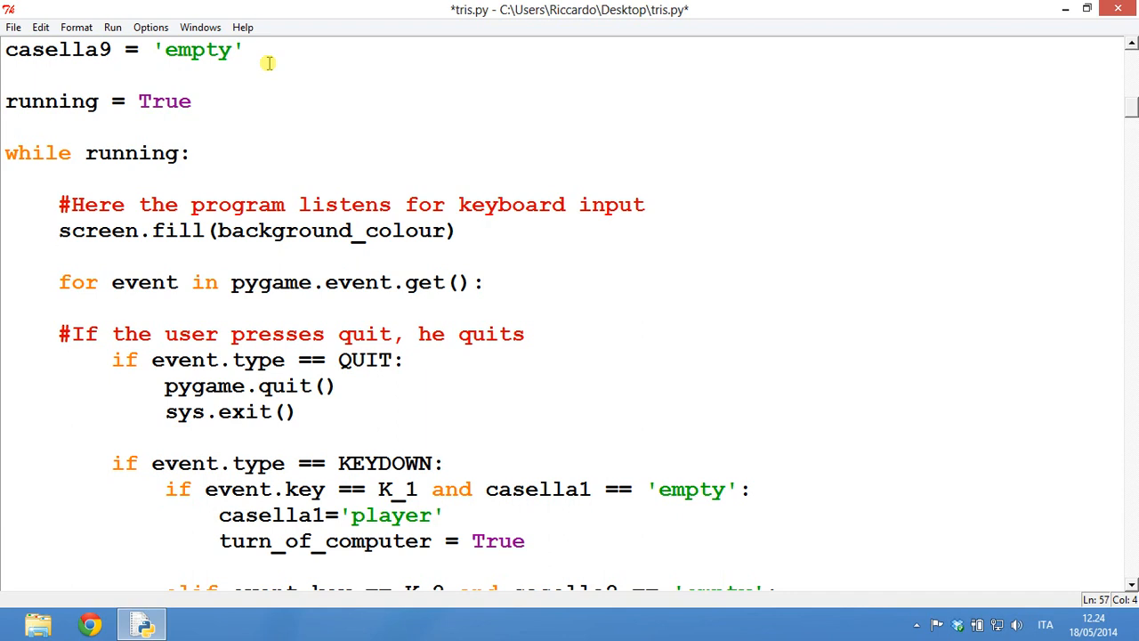
pyautogui.click(59, 232)
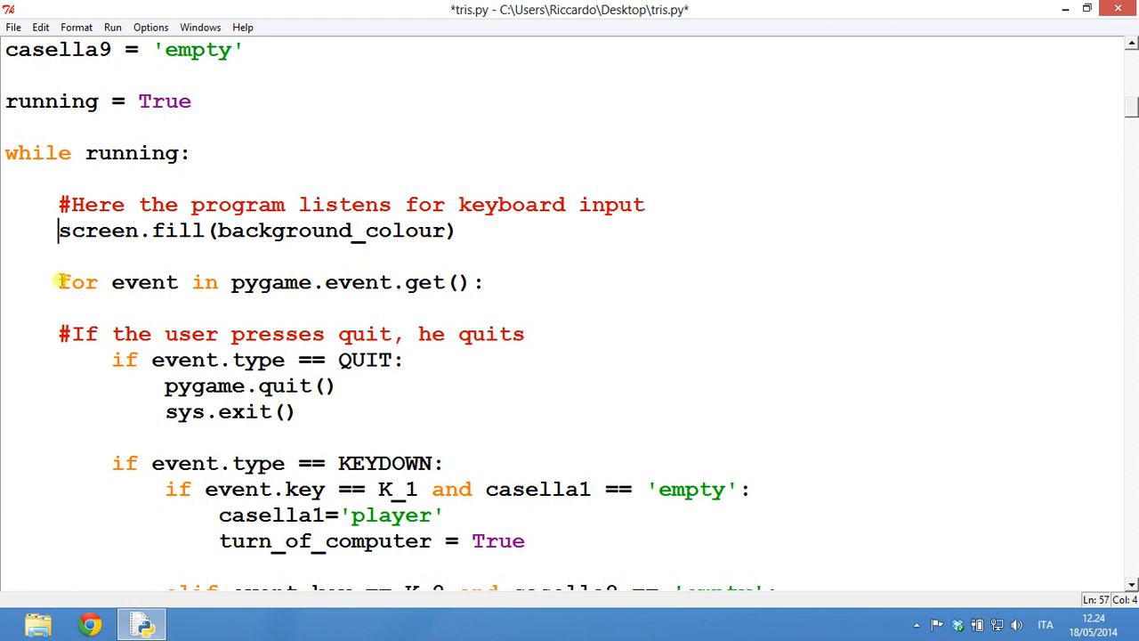
pyautogui.scroll(-3)
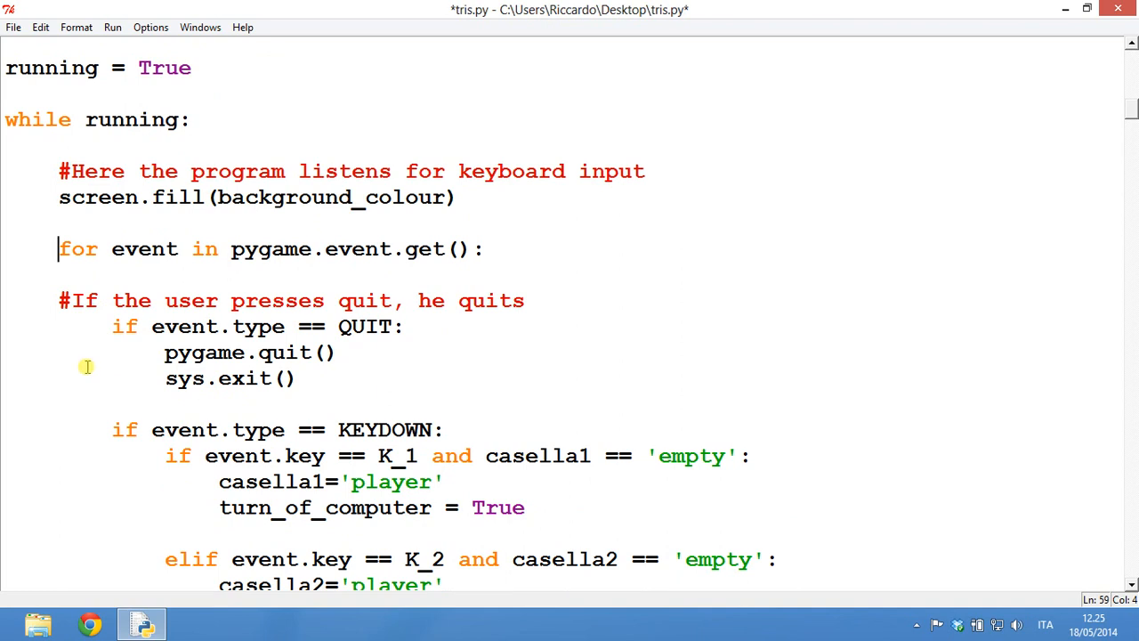
pyautogui.moveTo(155, 395)
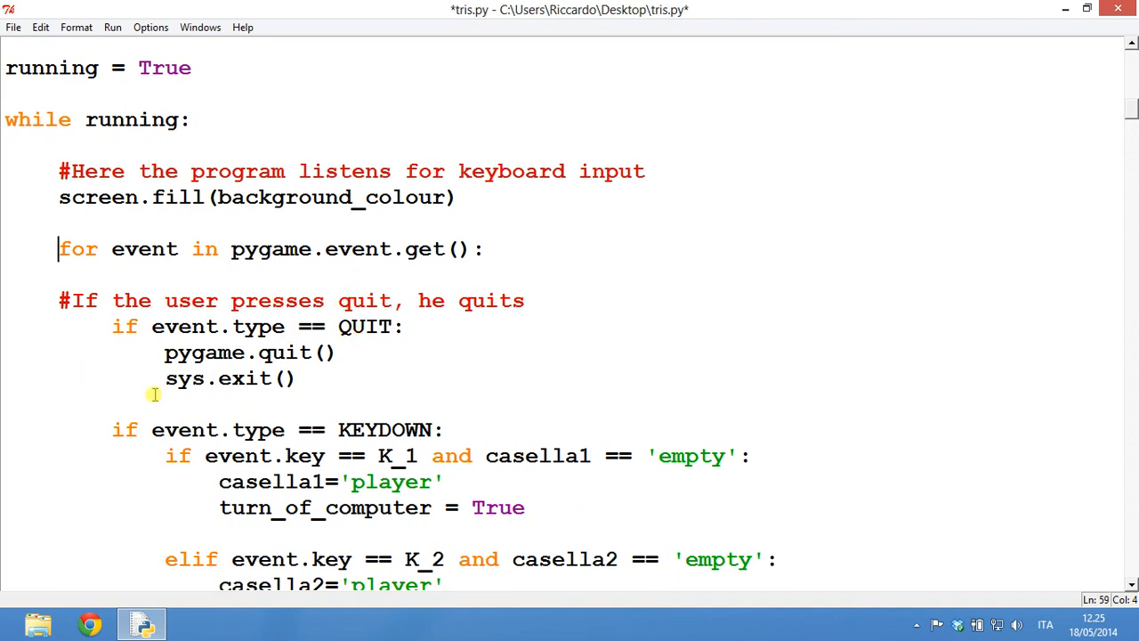
pyautogui.moveTo(245, 368)
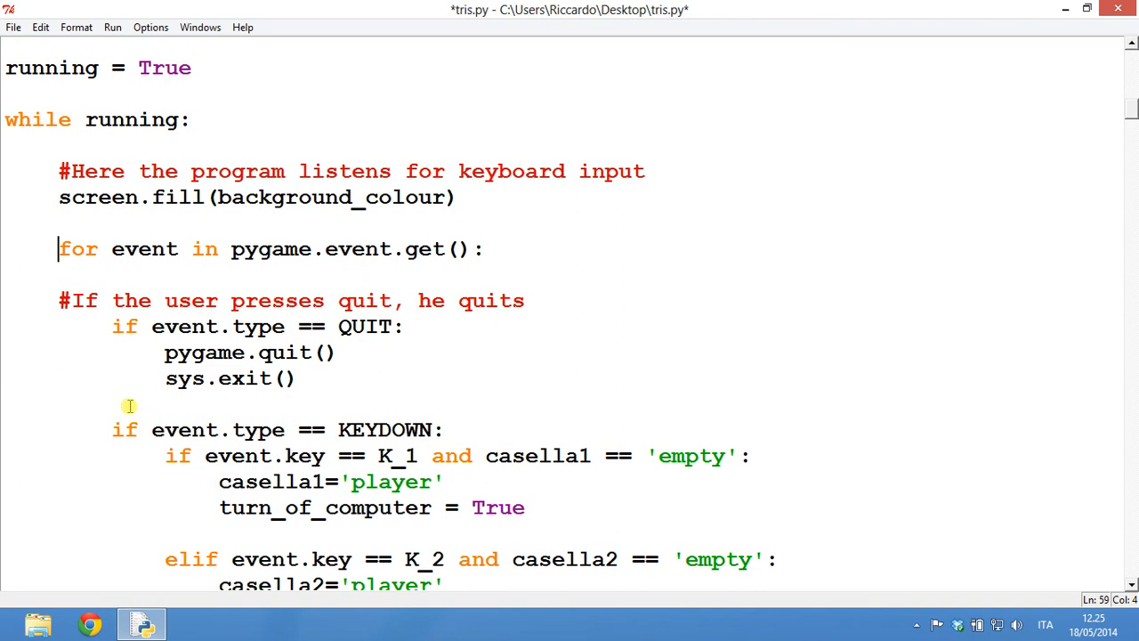
pyautogui.scroll(-3)
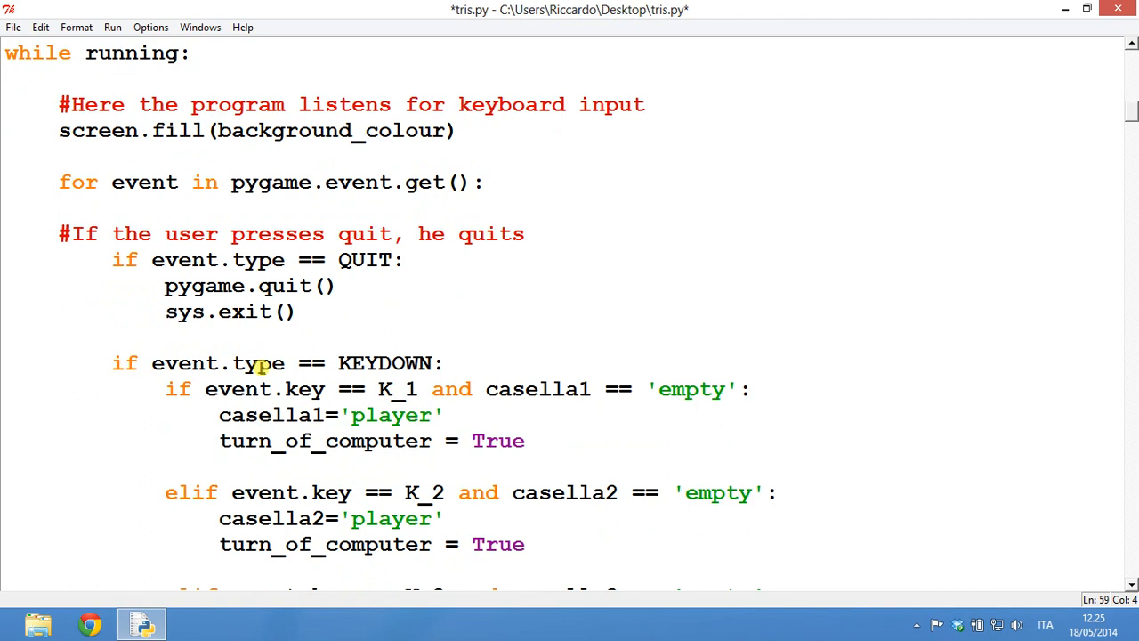
pyautogui.scroll(-3)
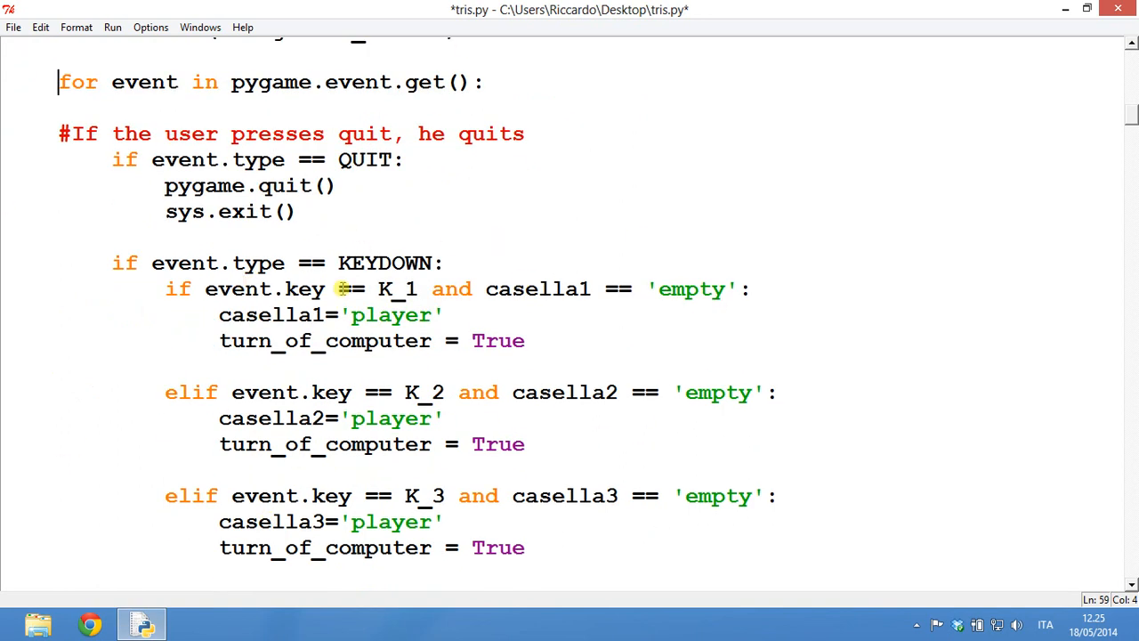
pyautogui.moveTo(633, 288)
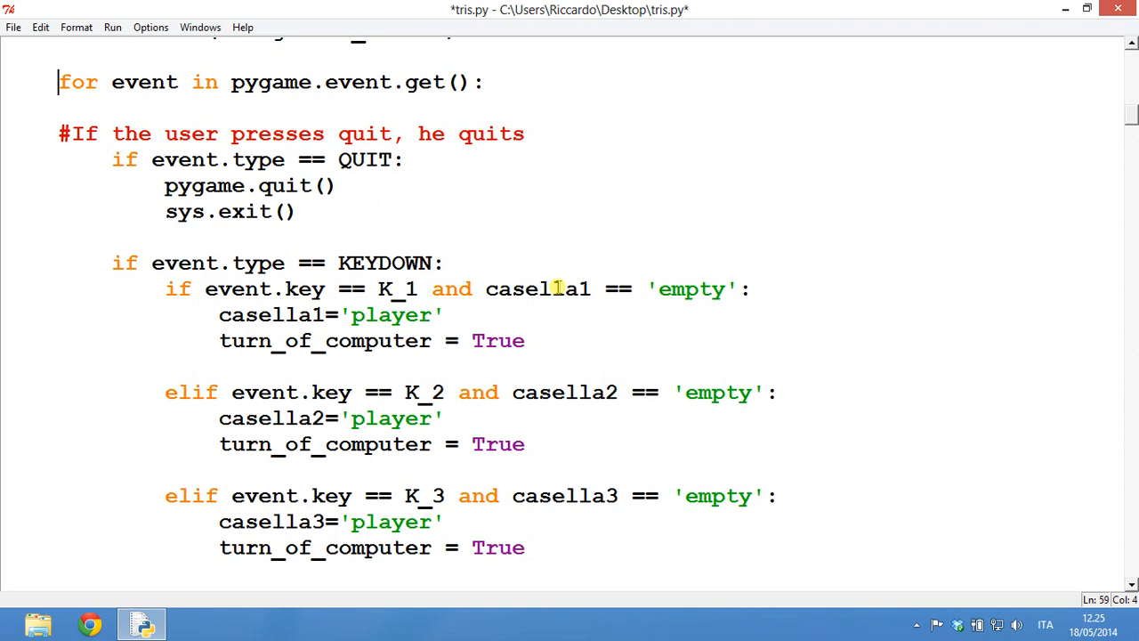
pyautogui.moveTo(339, 383)
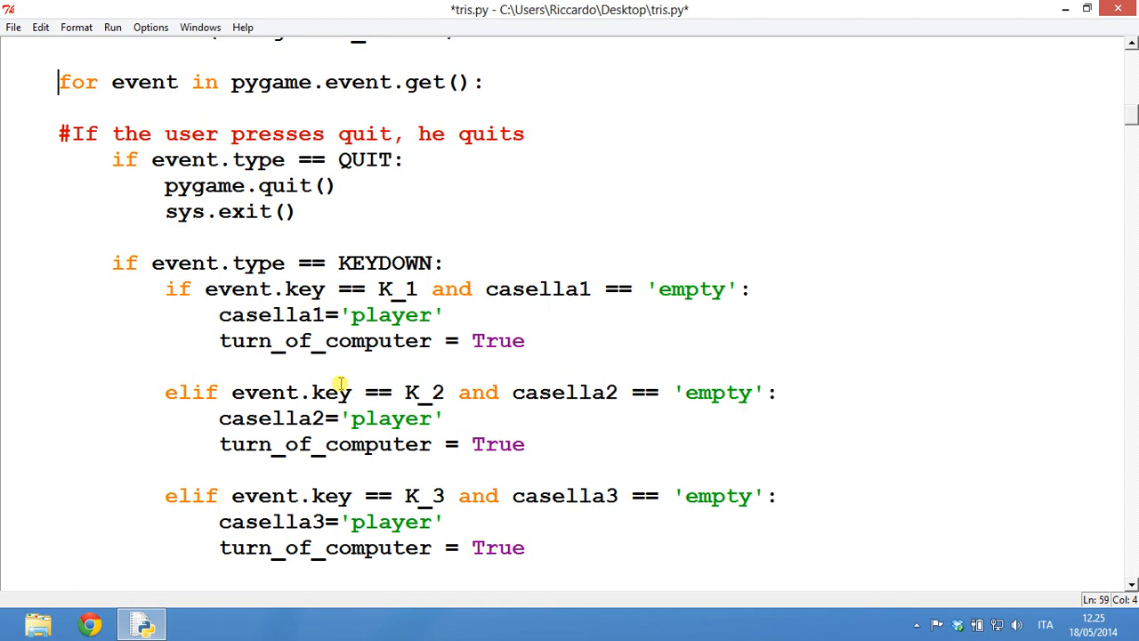
pyautogui.scroll(-3)
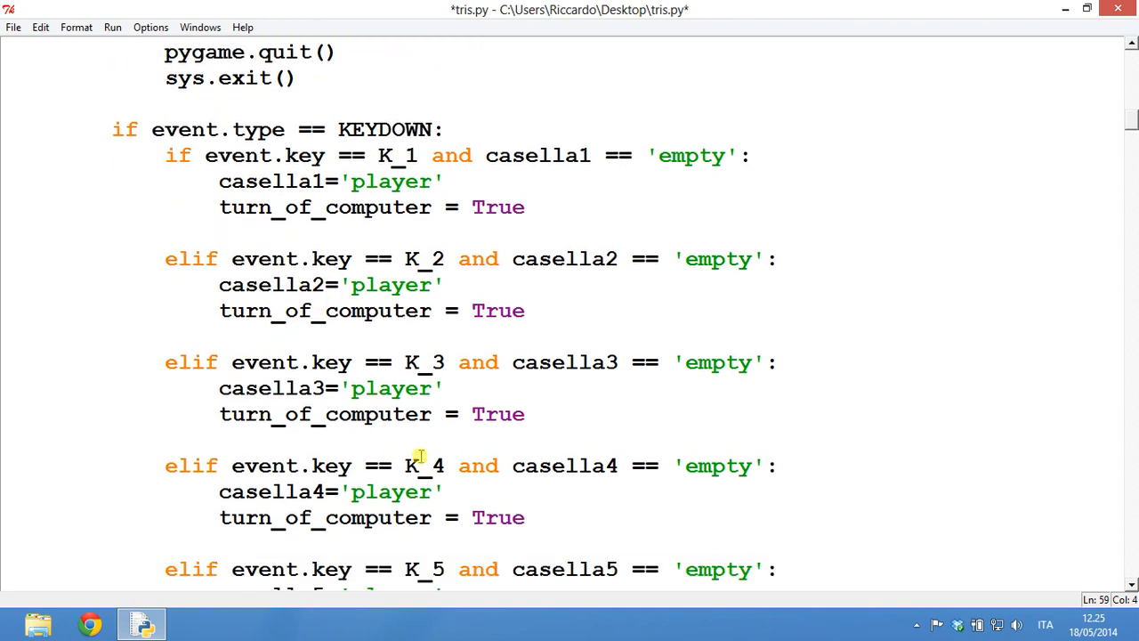
pyautogui.moveTo(356, 293)
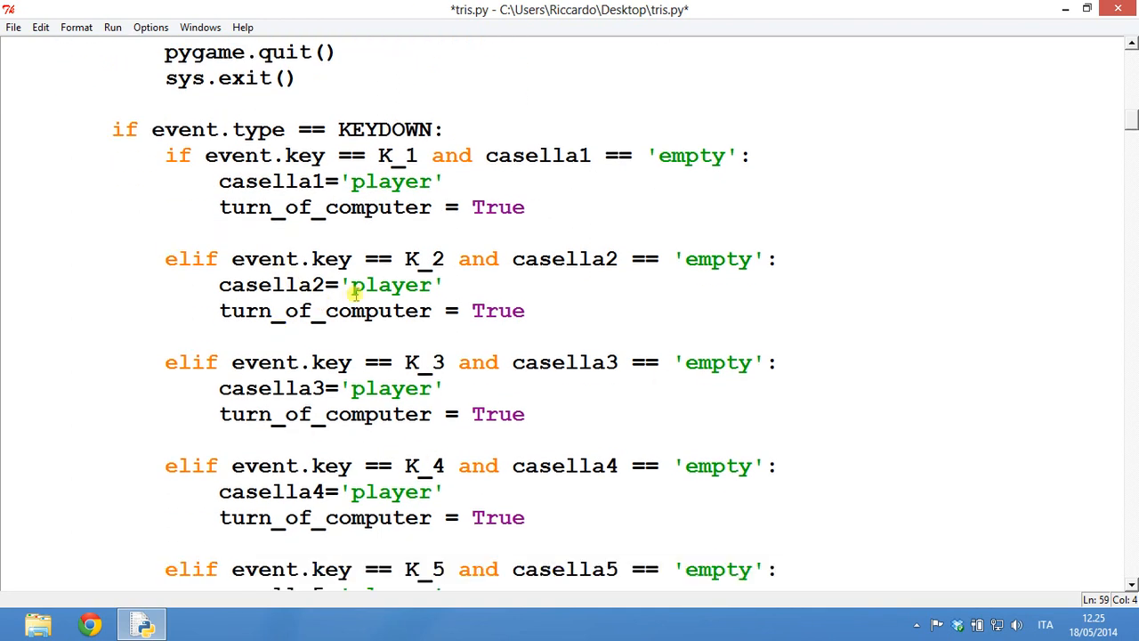
pyautogui.scroll(-3)
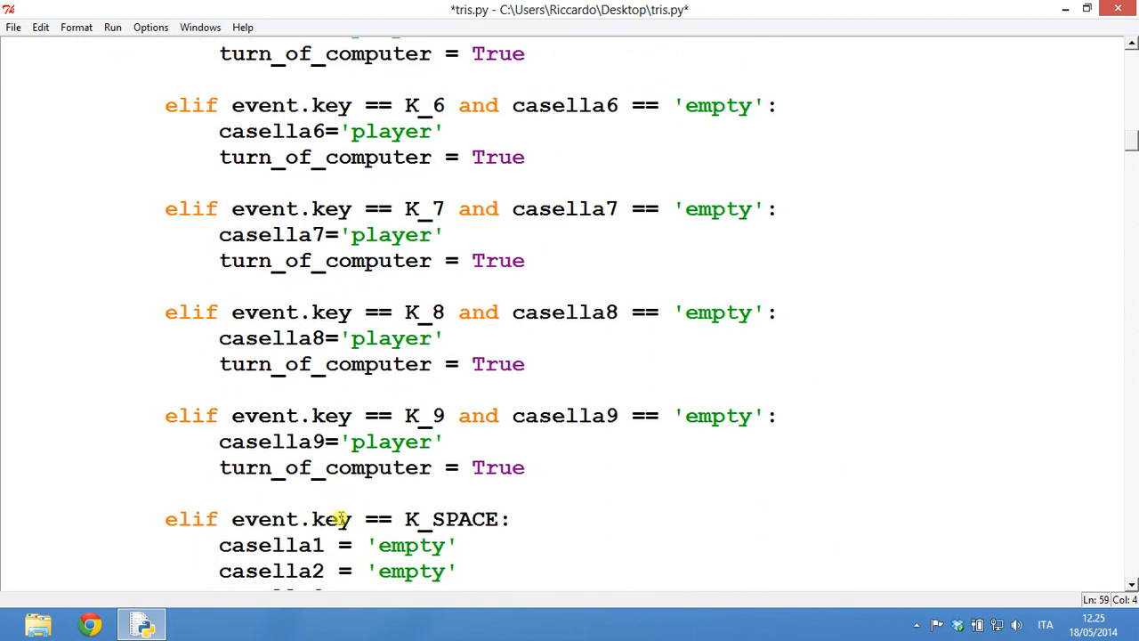
pyautogui.scroll(-3)
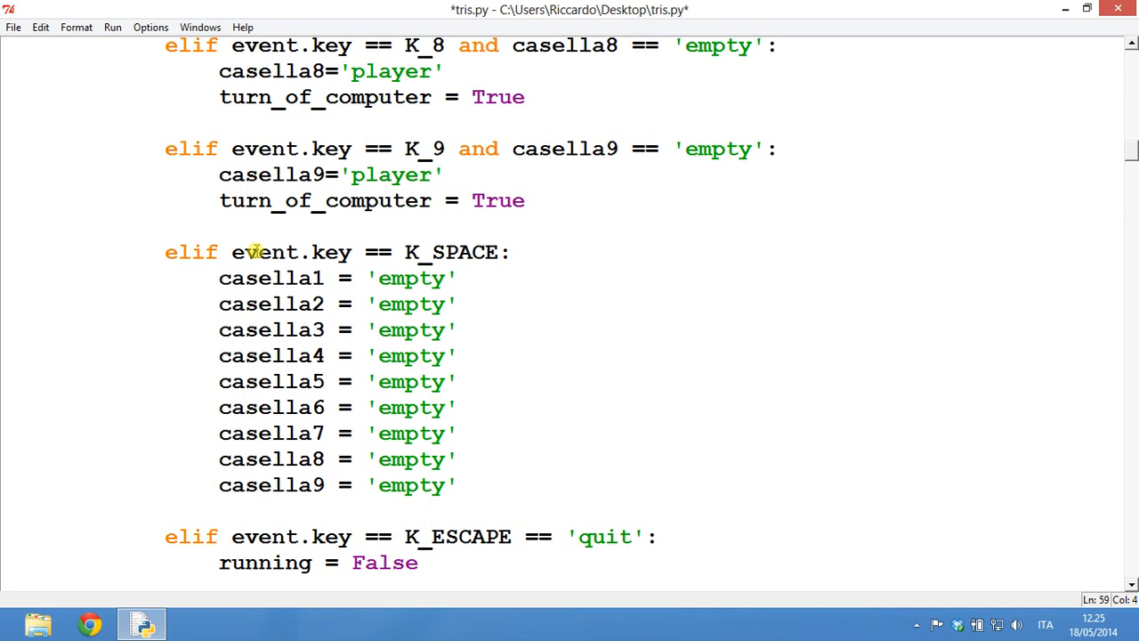
pyautogui.scroll(-3)
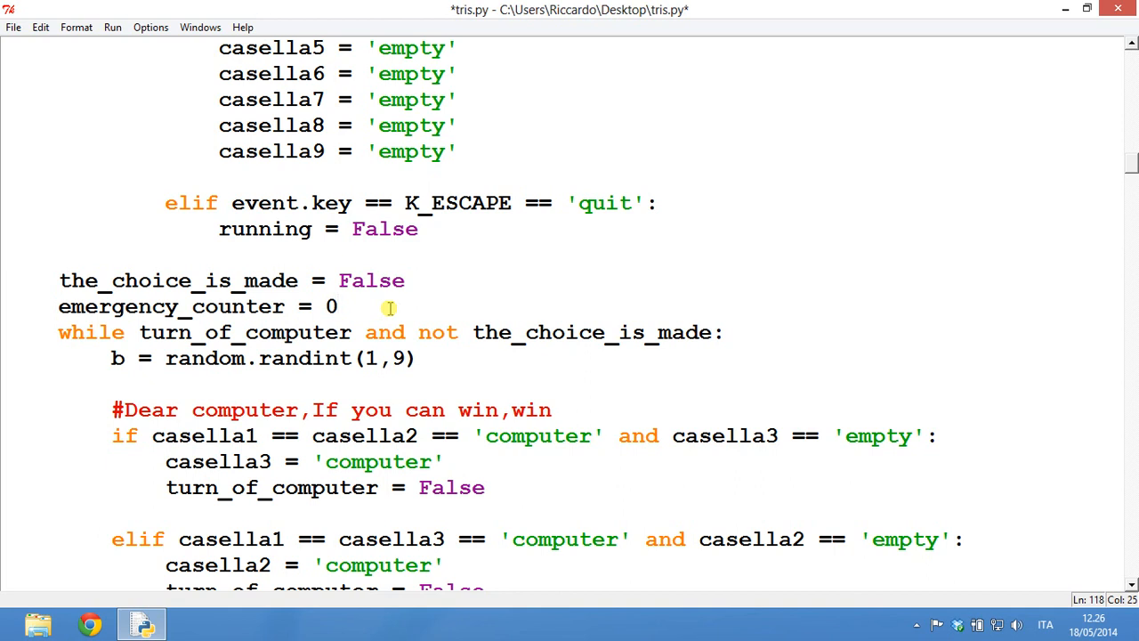
pyautogui.scroll(-3)
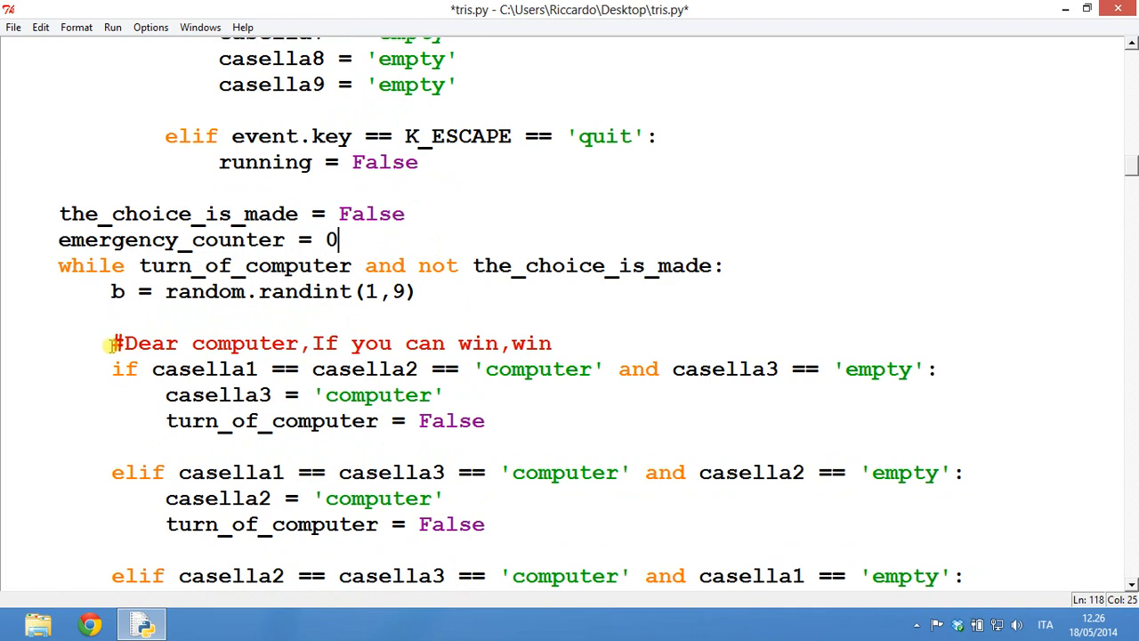
pyautogui.scroll(-3)
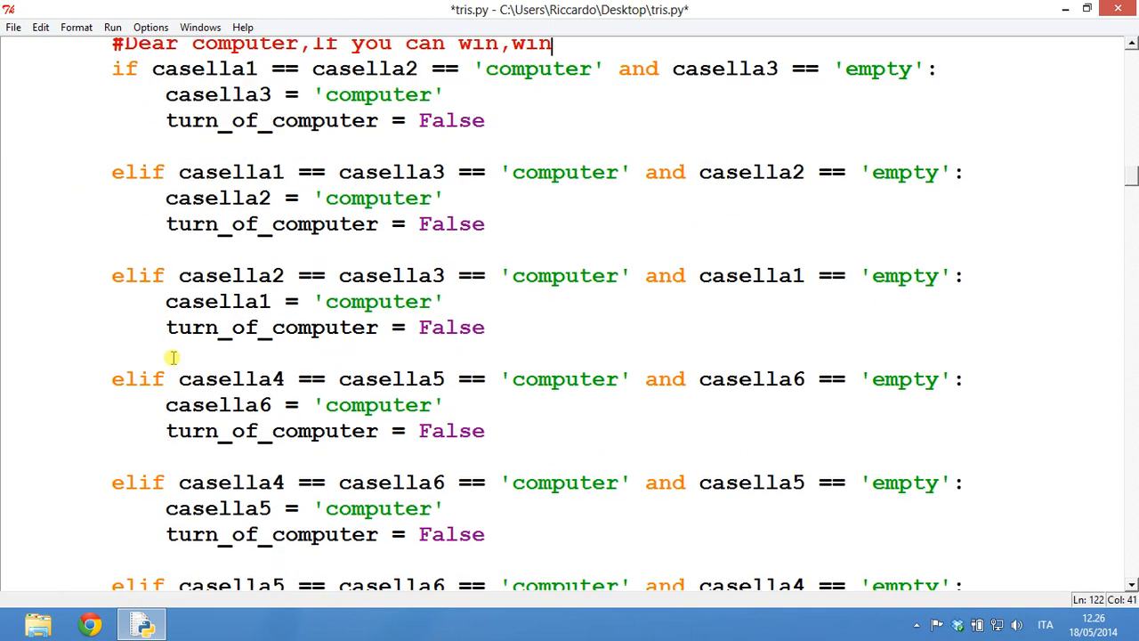
pyautogui.scroll(-3)
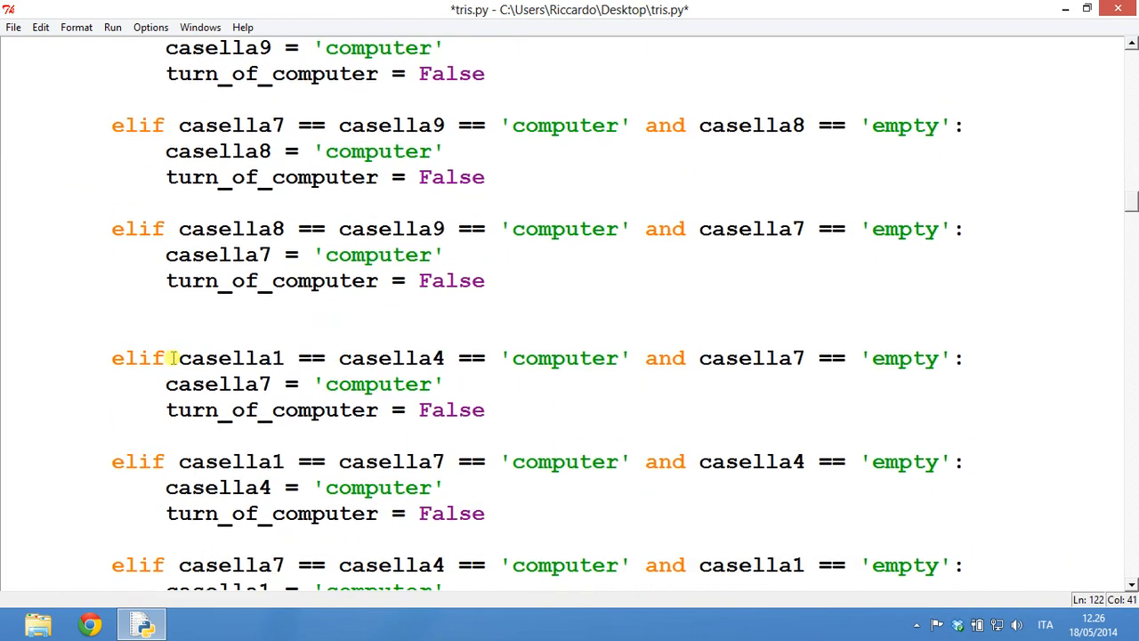
pyautogui.scroll(-3)
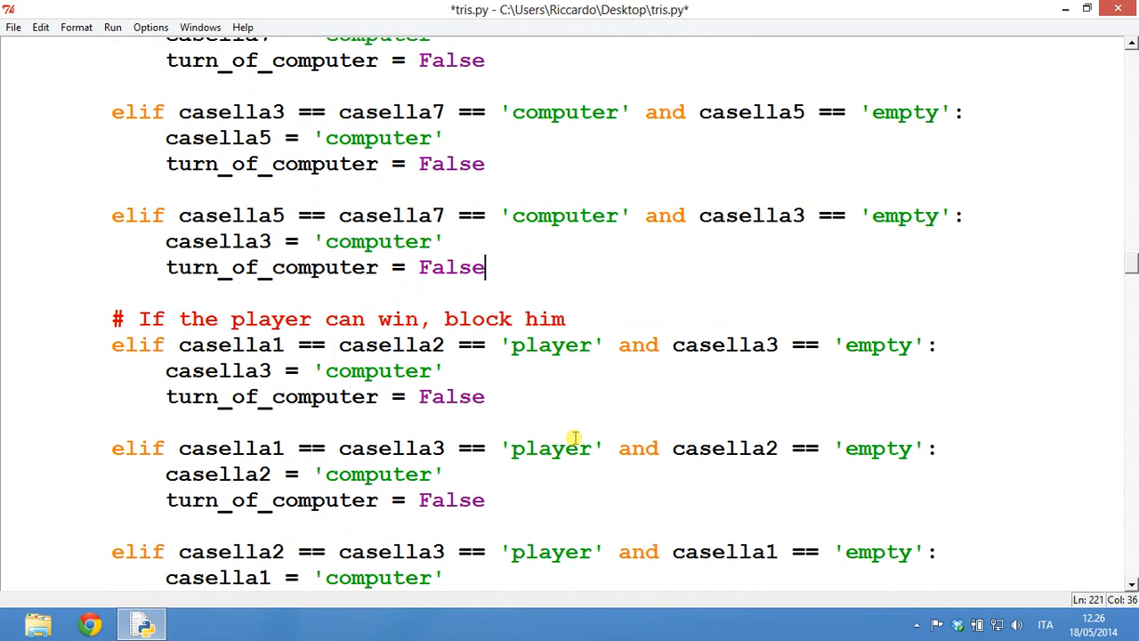
pyautogui.scroll(-3)
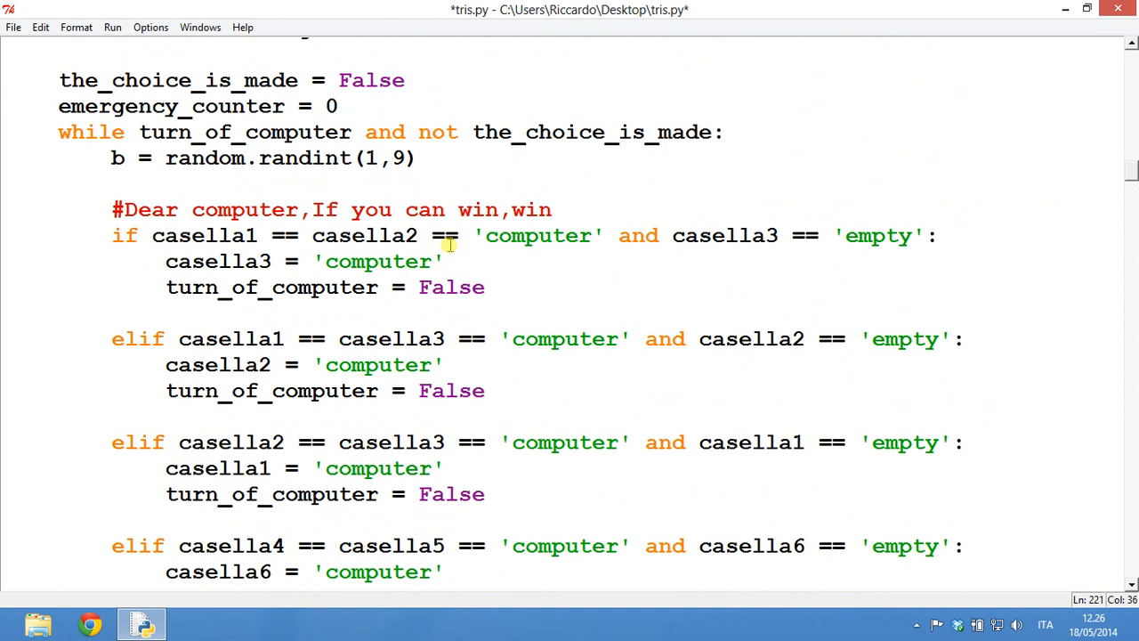
pyautogui.moveTo(249, 223)
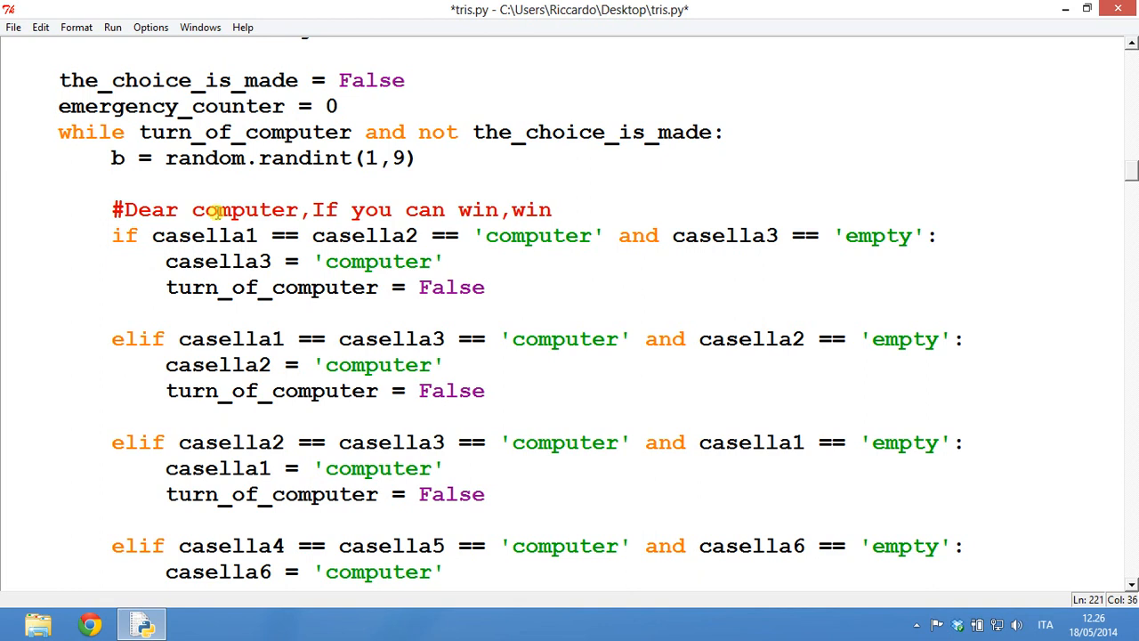
pyautogui.moveTo(203, 347)
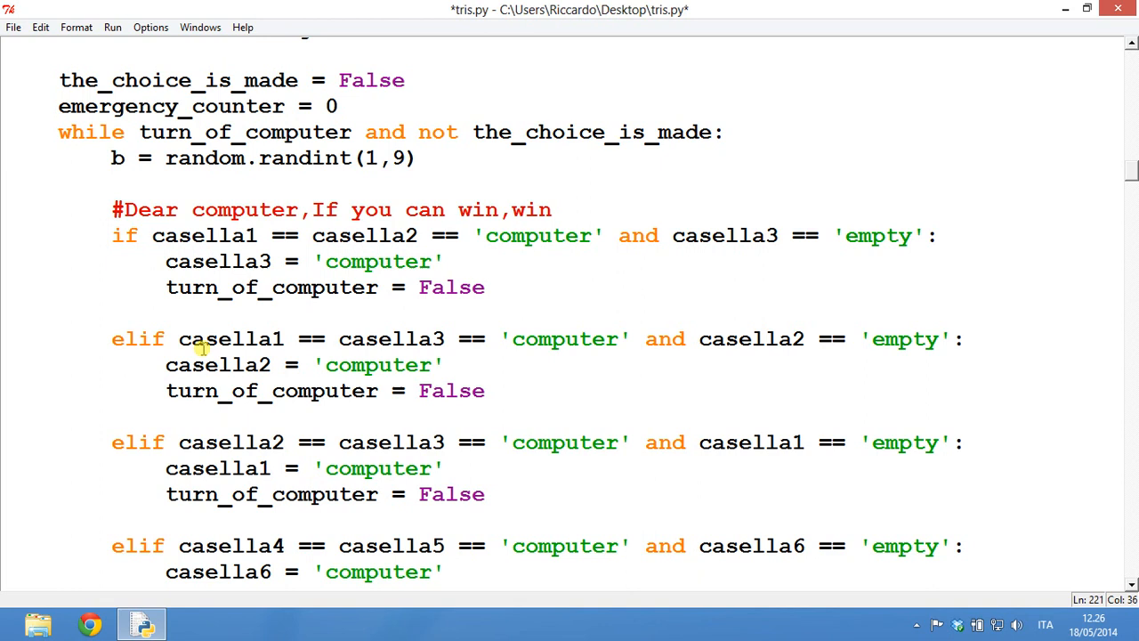
# - Scroll to the end of tris.py, run it with F5 and confirm Save Before Run so the pygame board appears
pyautogui.scroll(-3)
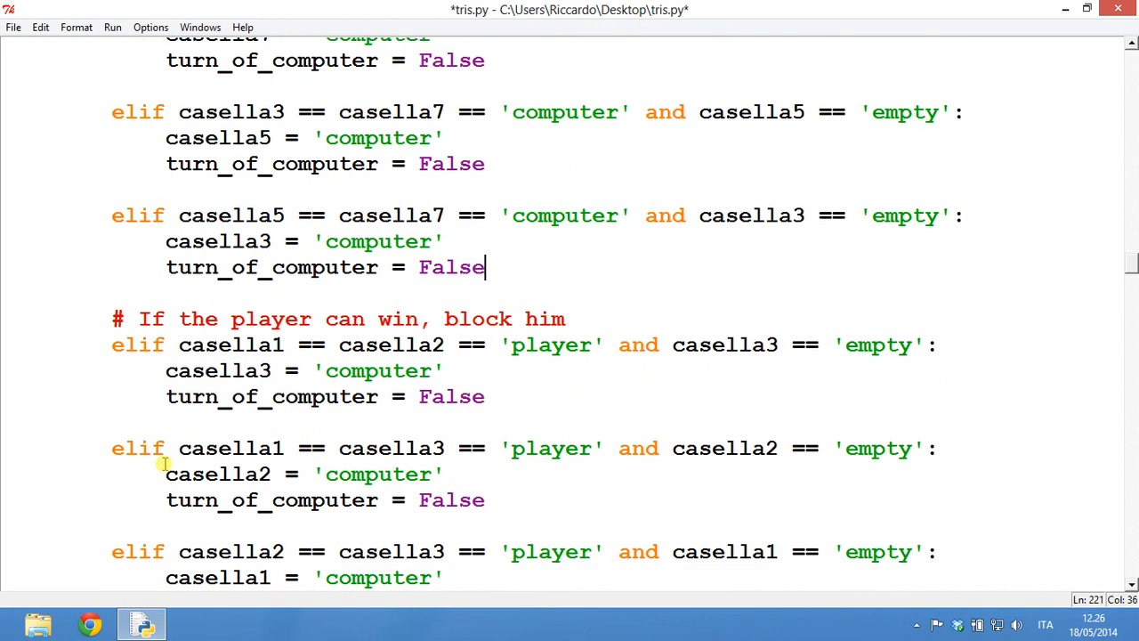
pyautogui.moveTo(500, 242)
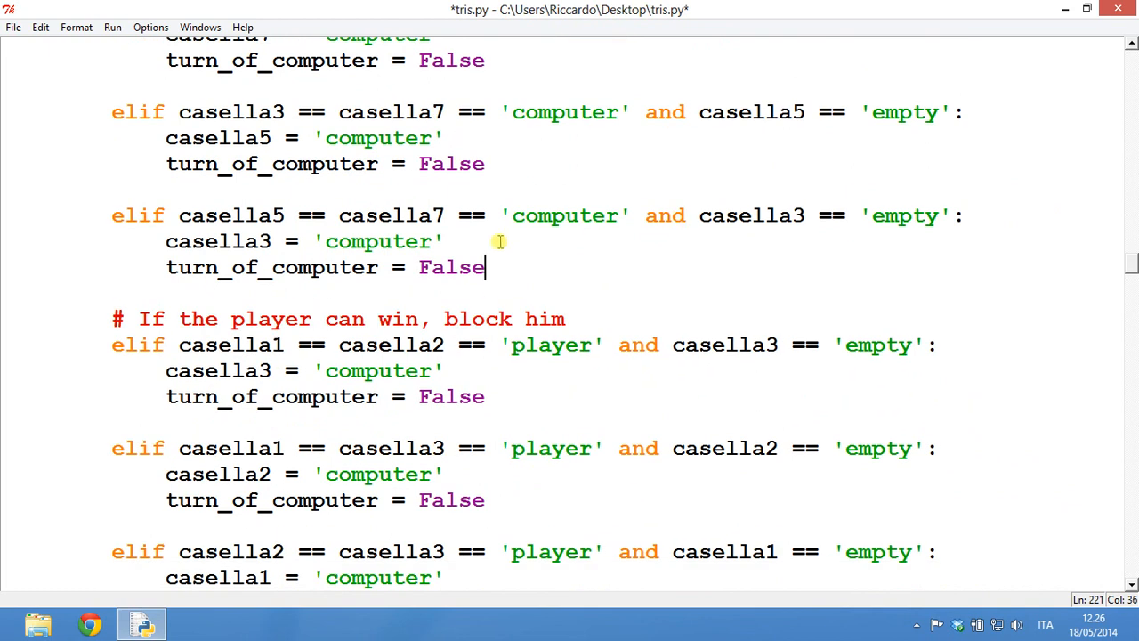
pyautogui.moveTo(500, 256)
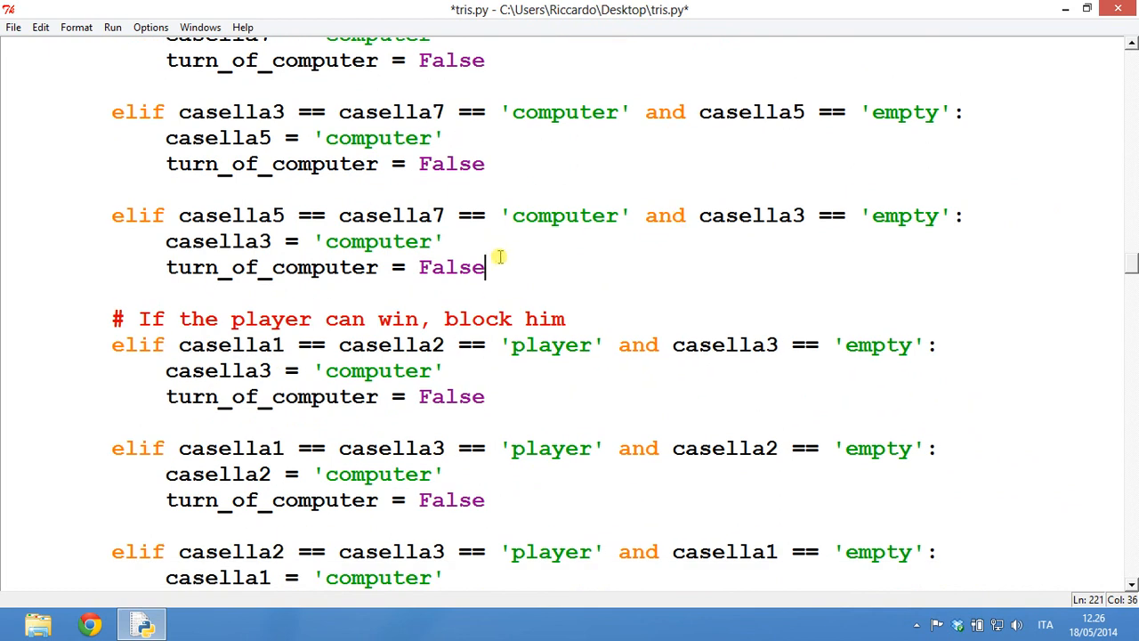
pyautogui.scroll(-3)
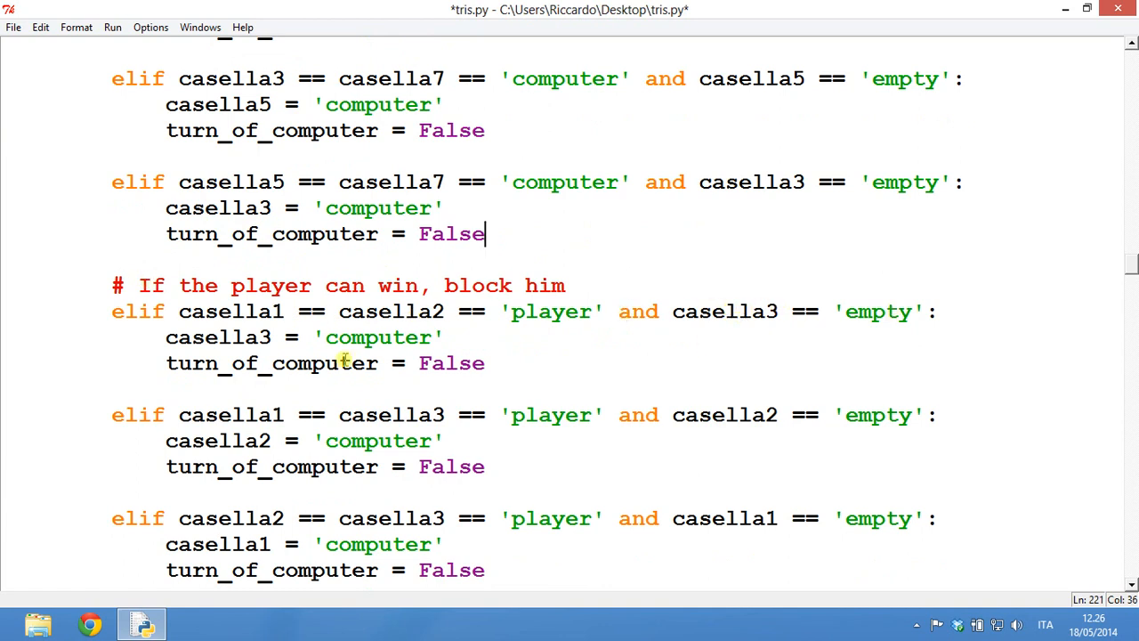
pyautogui.scroll(-3)
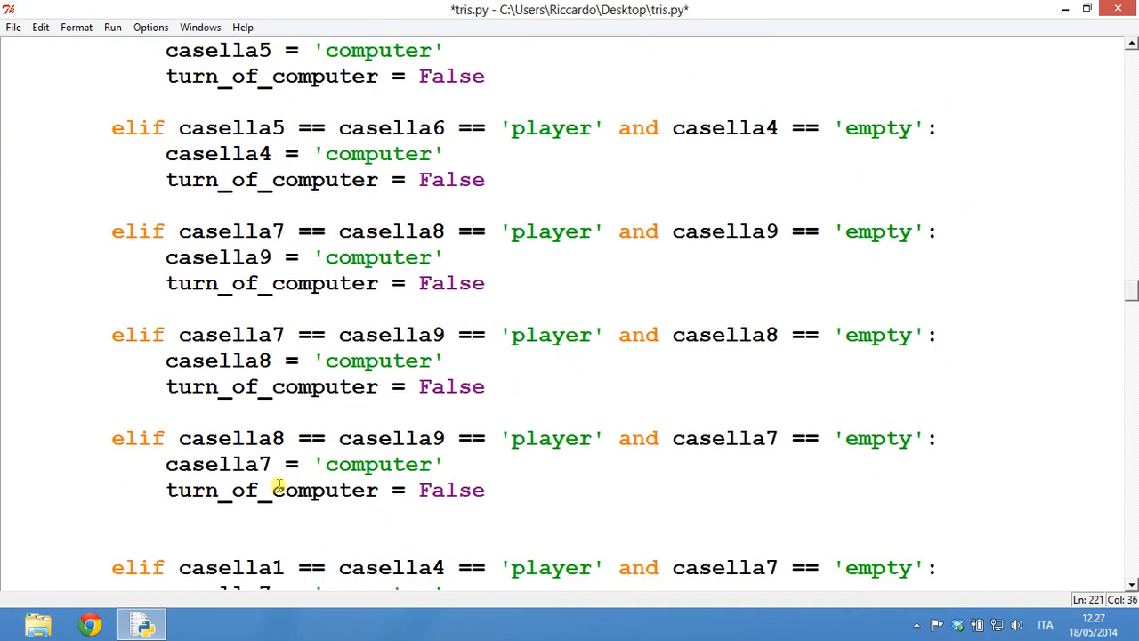
pyautogui.scroll(-3)
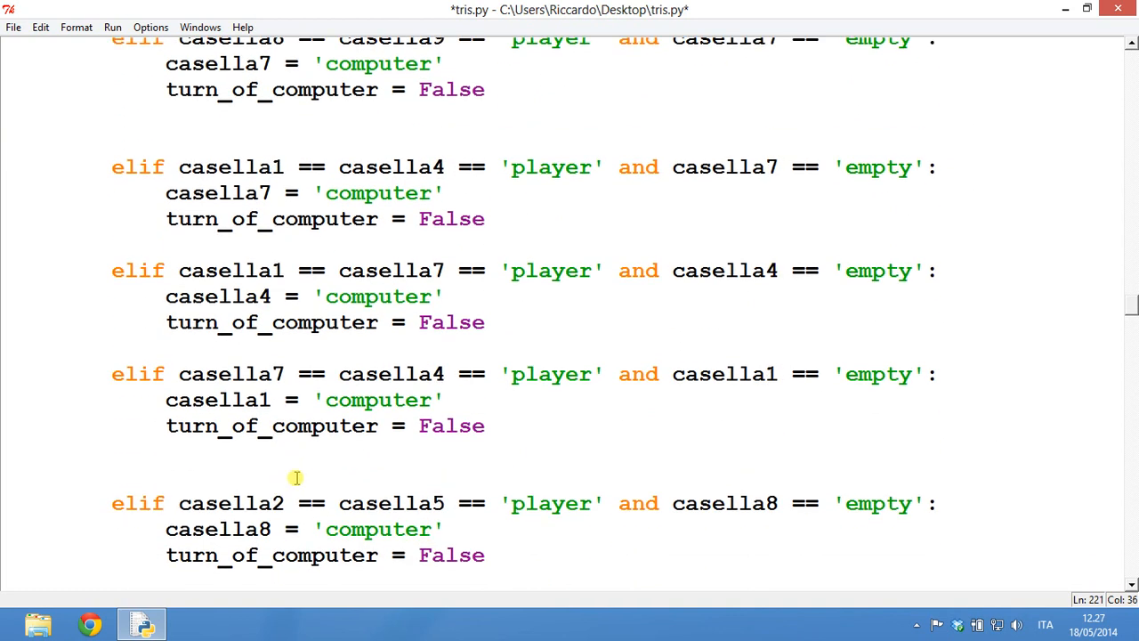
pyautogui.scroll(-3)
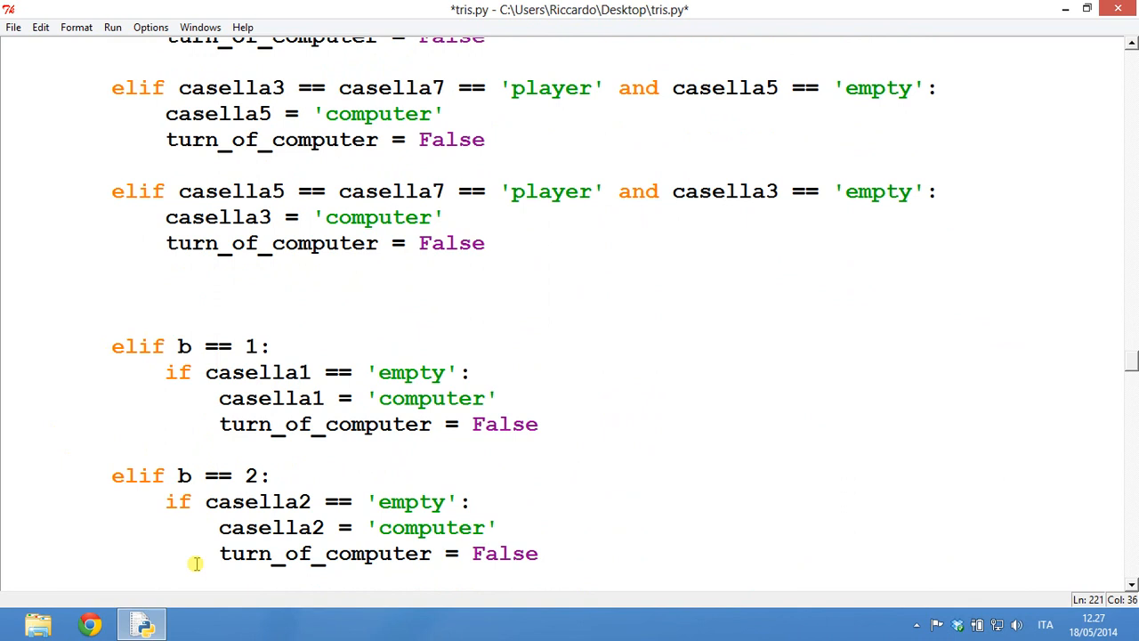
pyautogui.scroll(-3)
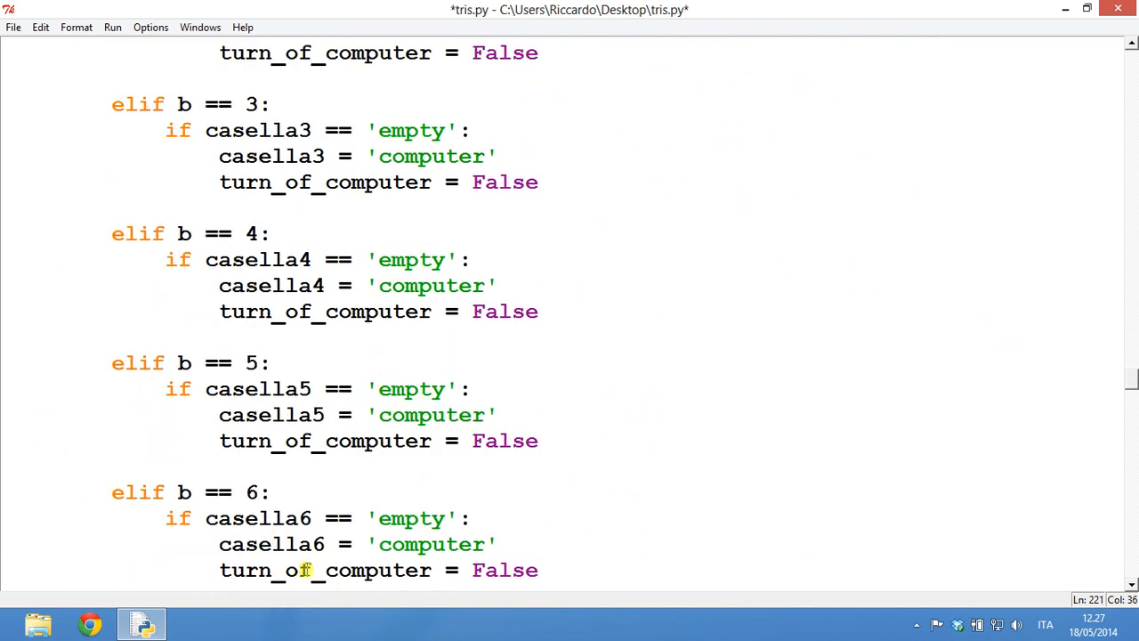
pyautogui.scroll(-3)
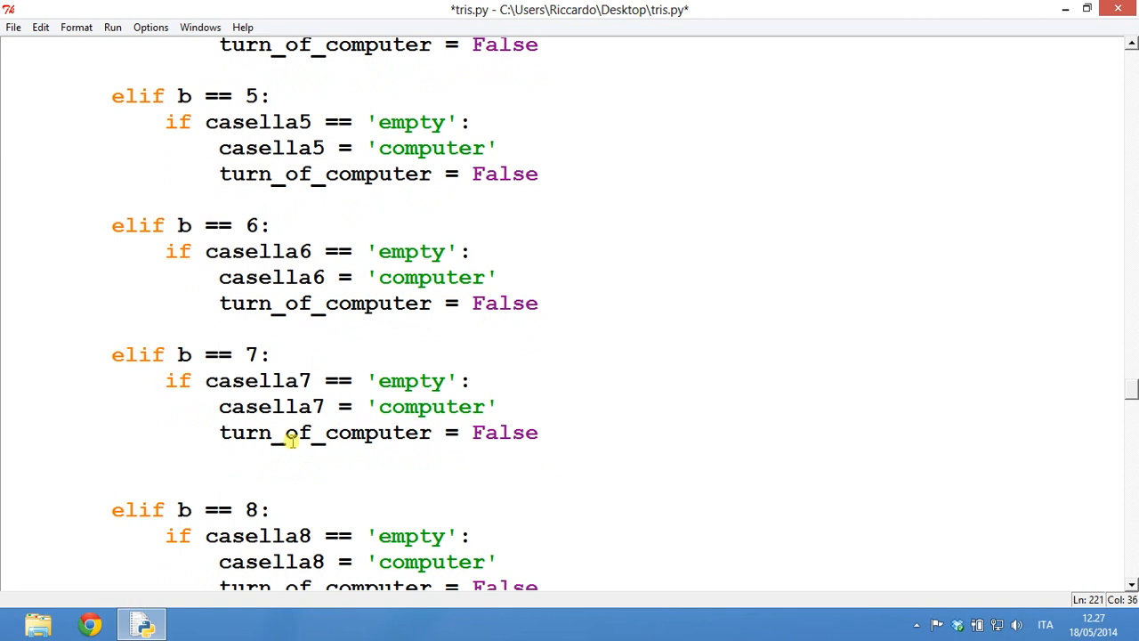
pyautogui.scroll(-3)
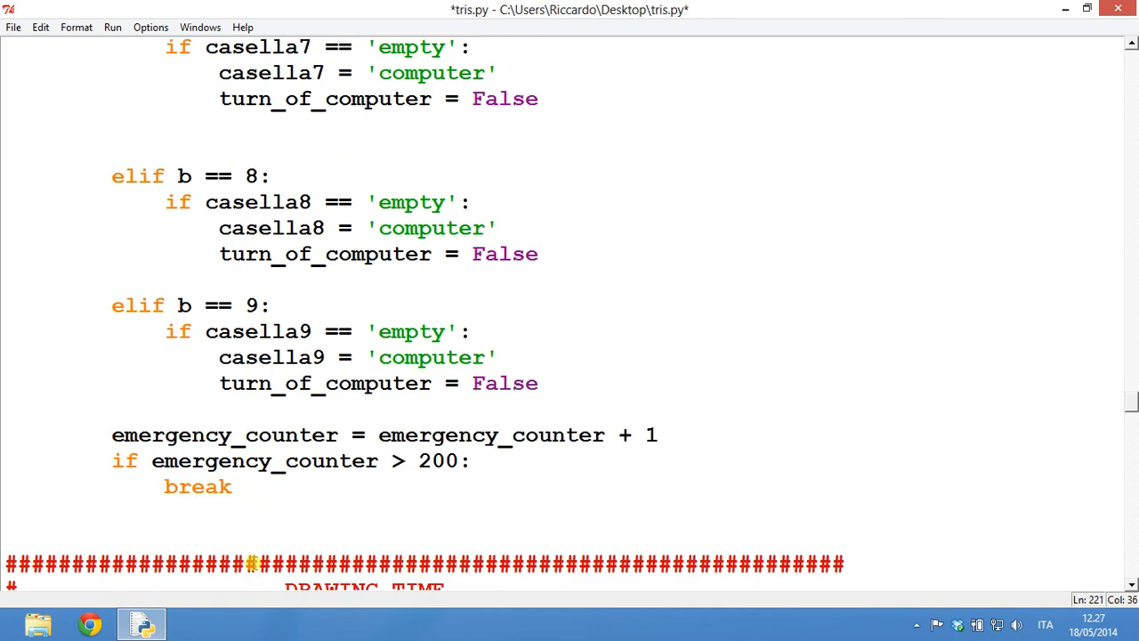
pyautogui.scroll(-3)
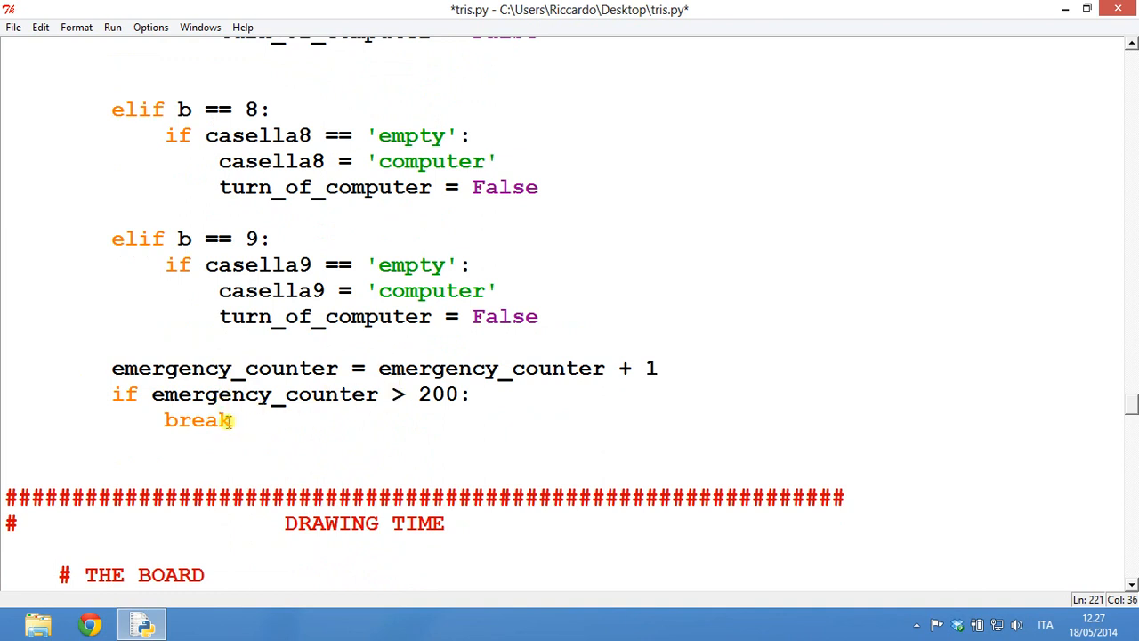
pyautogui.scroll(-3)
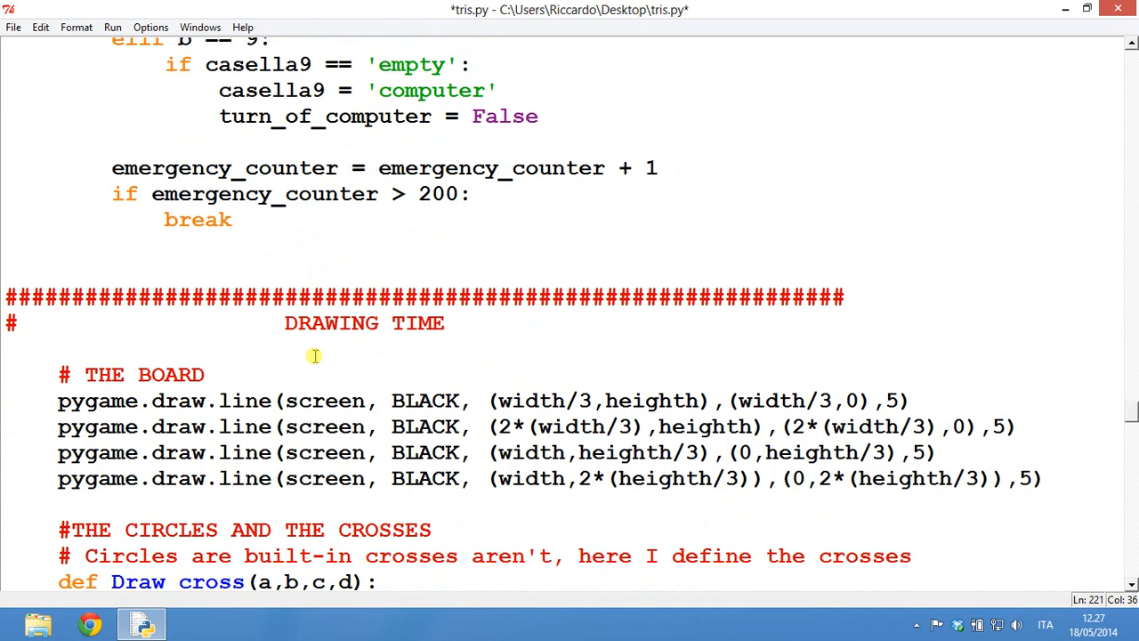
pyautogui.scroll(-3)
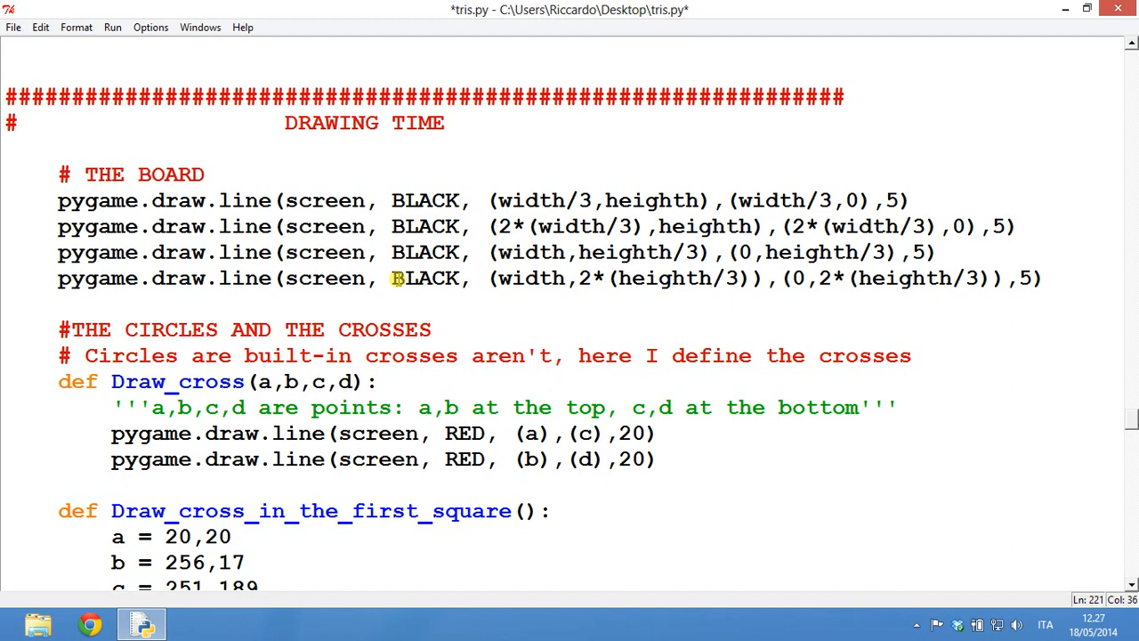
pyautogui.moveTo(99, 239)
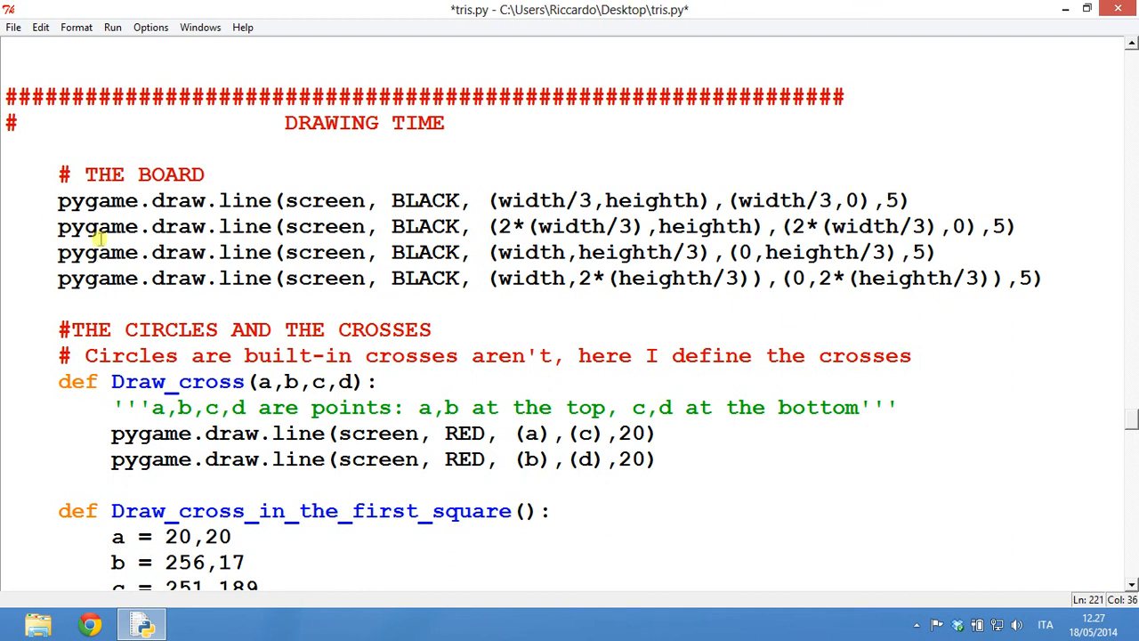
pyautogui.scroll(-3)
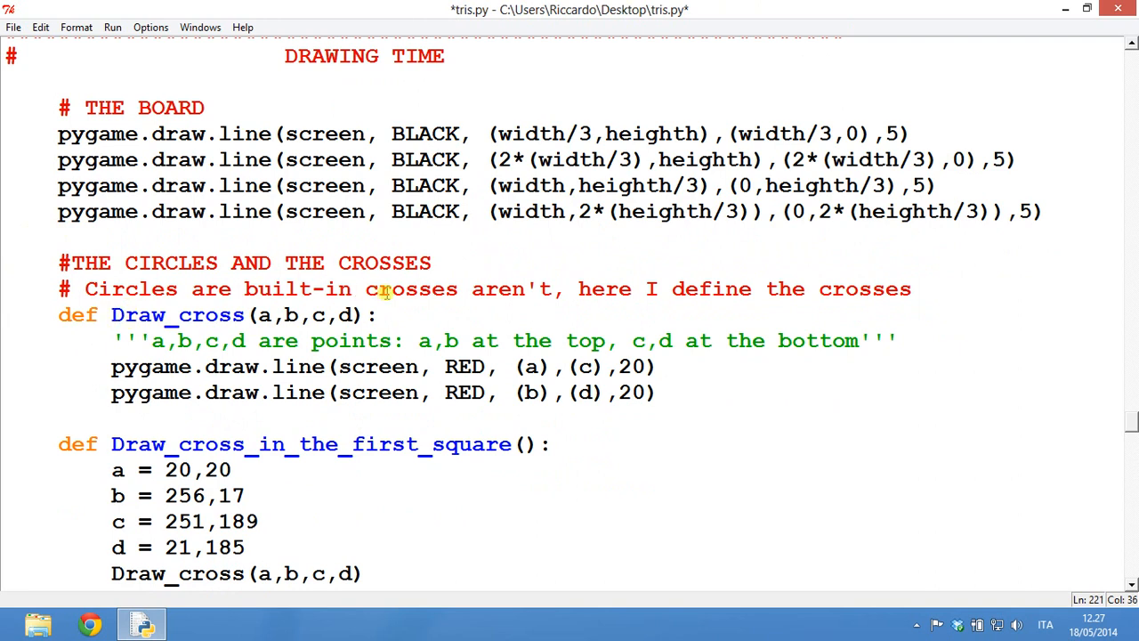
pyautogui.scroll(-3)
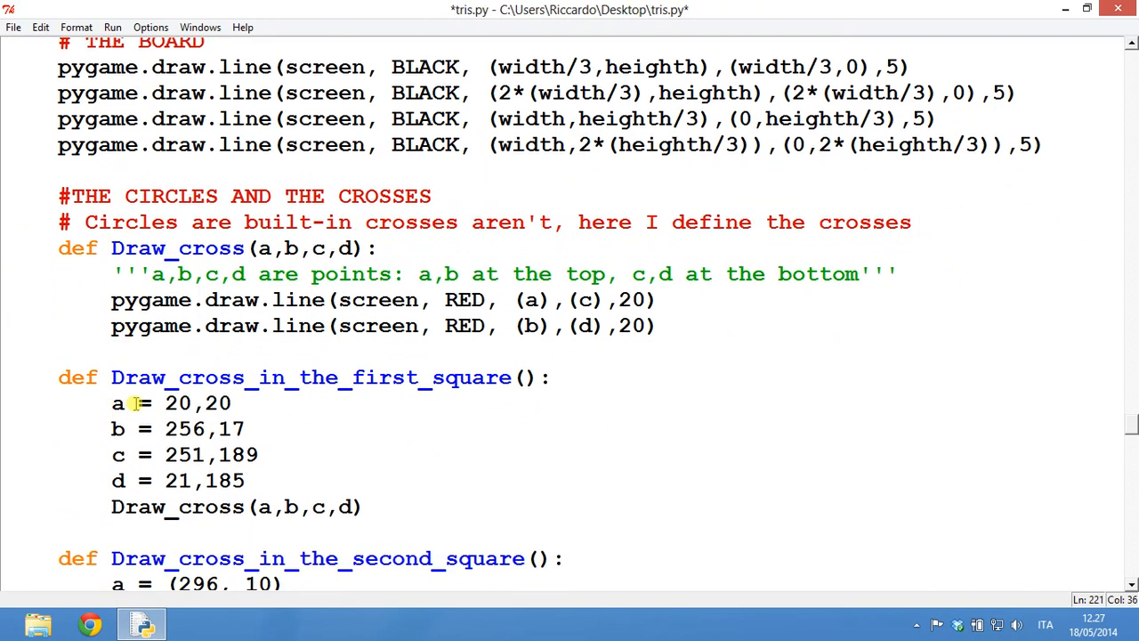
pyautogui.scroll(-3)
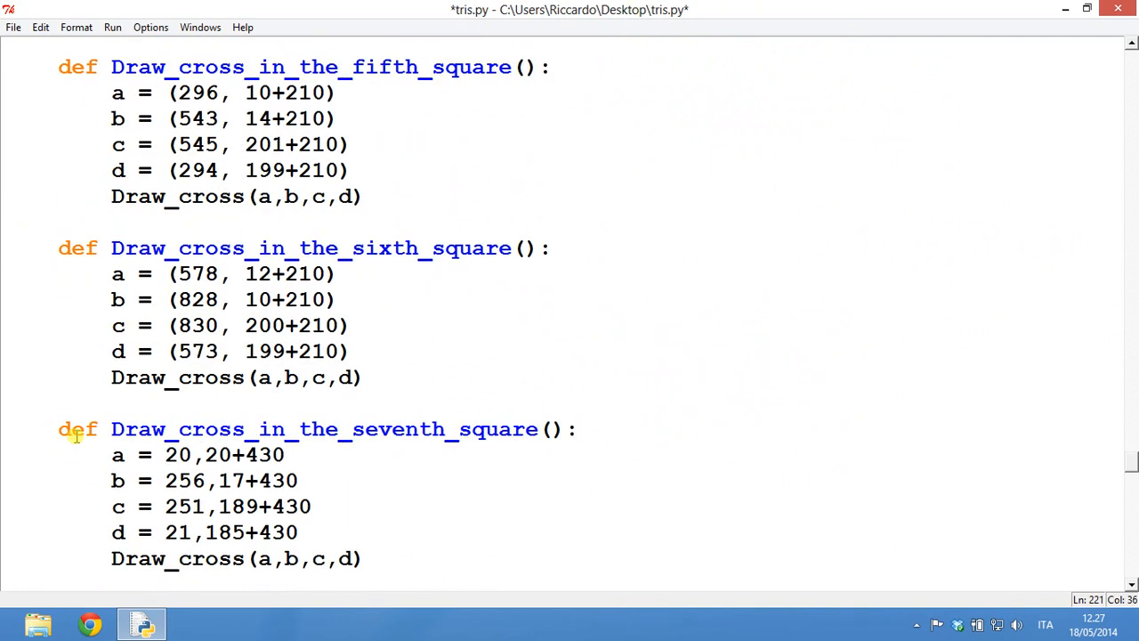
pyautogui.scroll(-3)
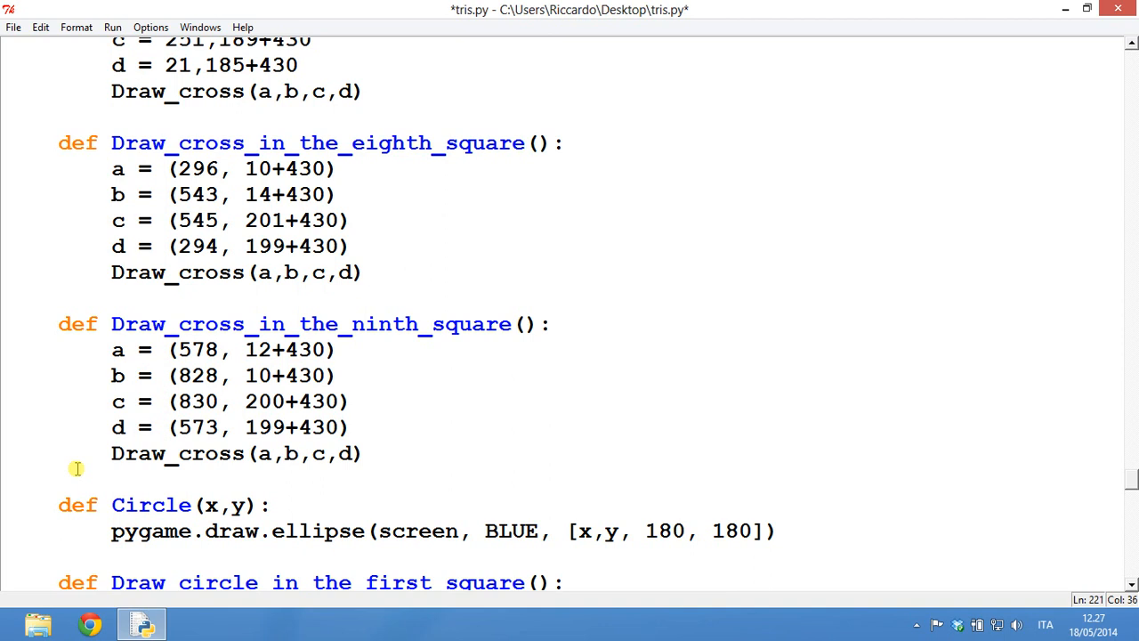
pyautogui.scroll(-3)
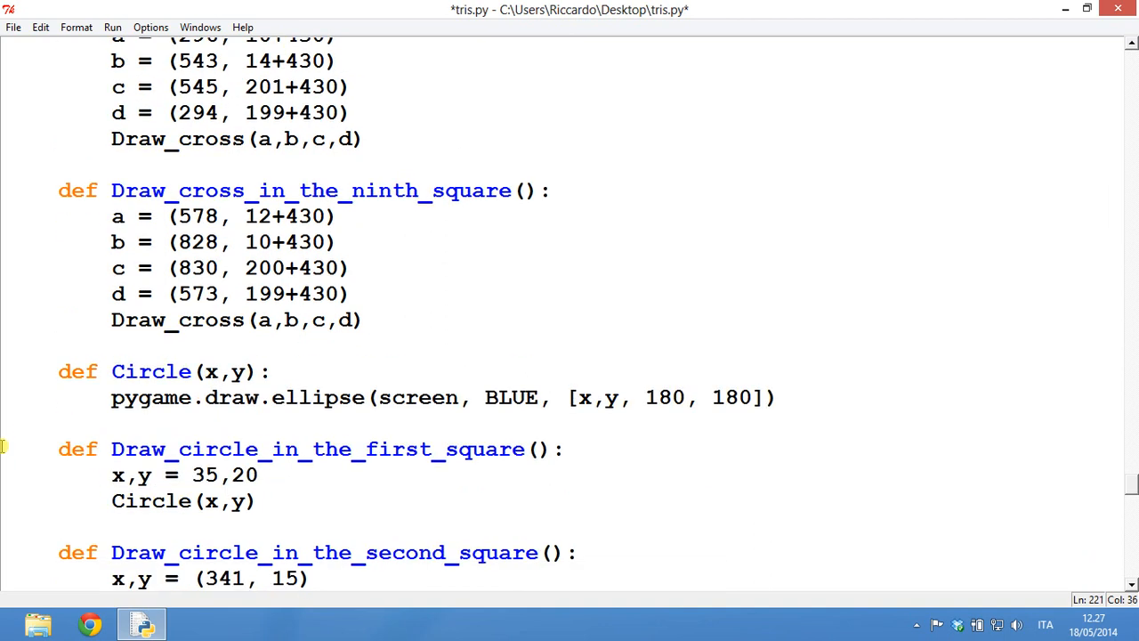
pyautogui.scroll(-3)
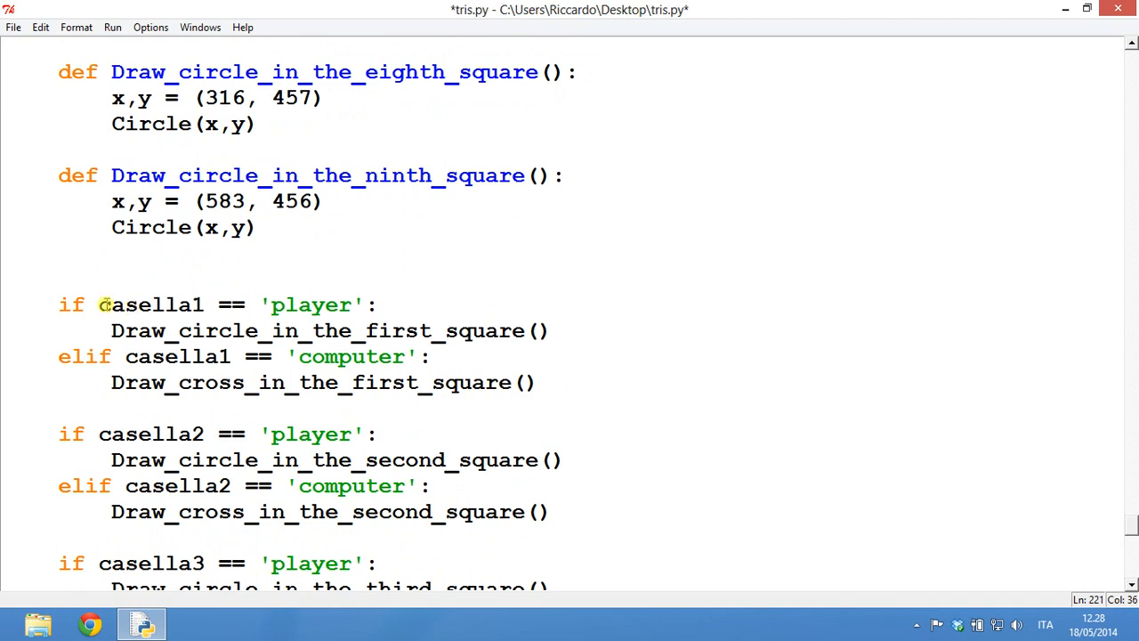
pyautogui.scroll(-3)
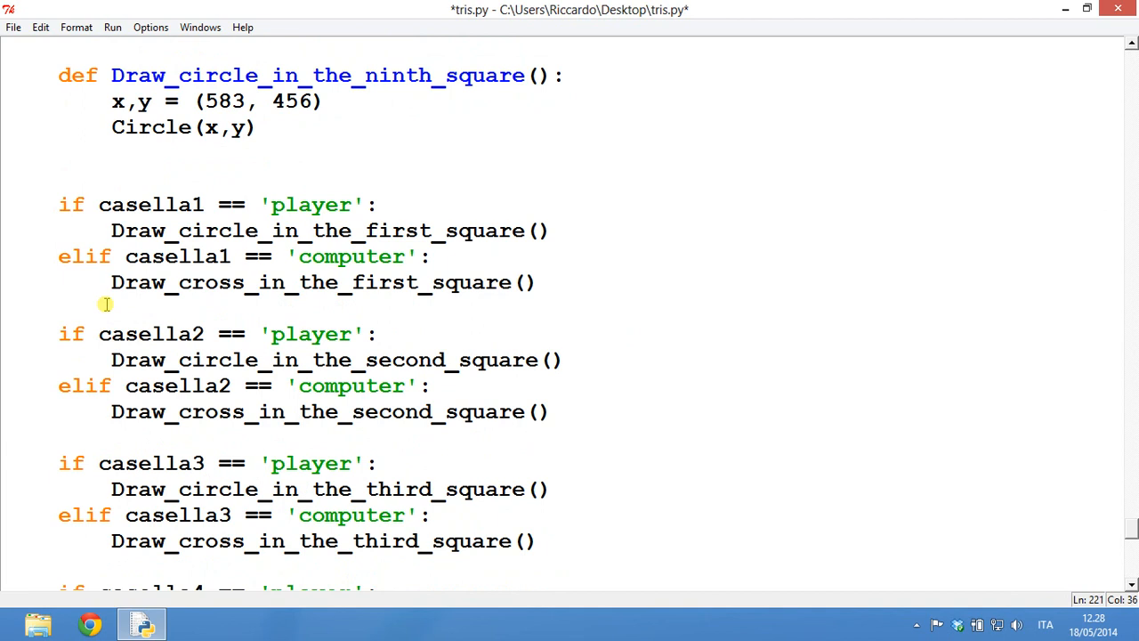
pyautogui.scroll(-3)
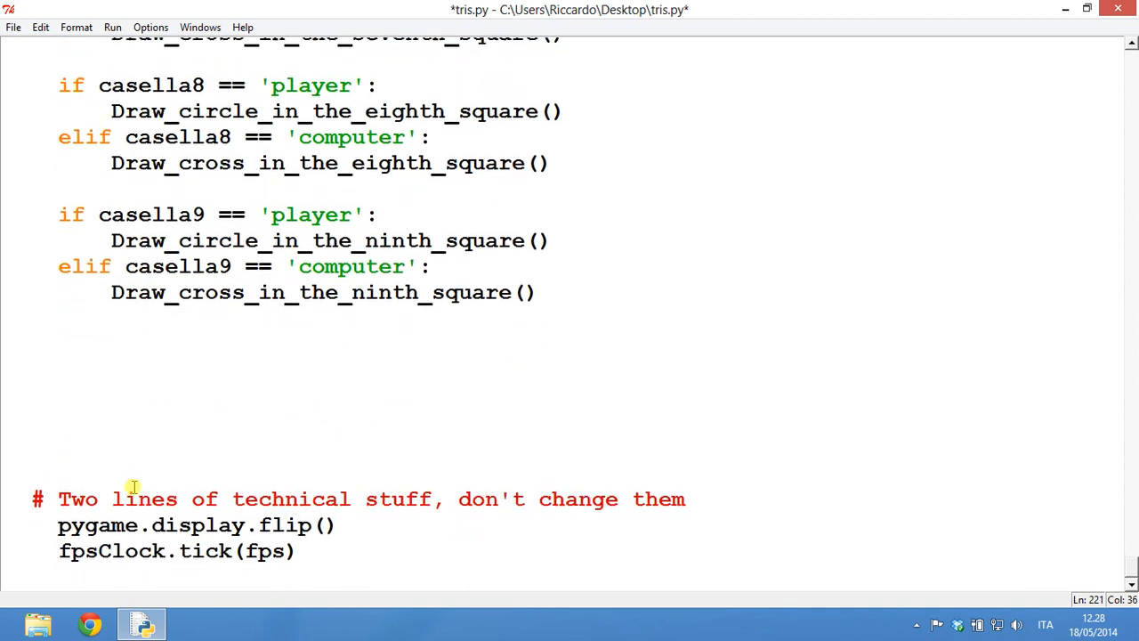
pyautogui.moveTo(399, 497)
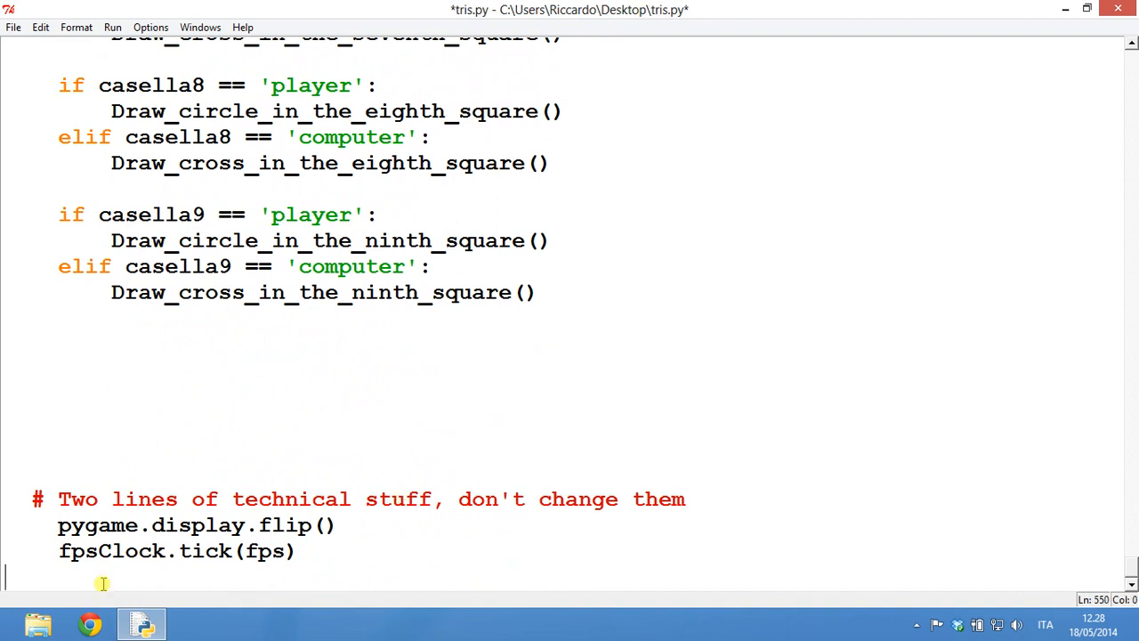
pyautogui.moveTo(103, 576)
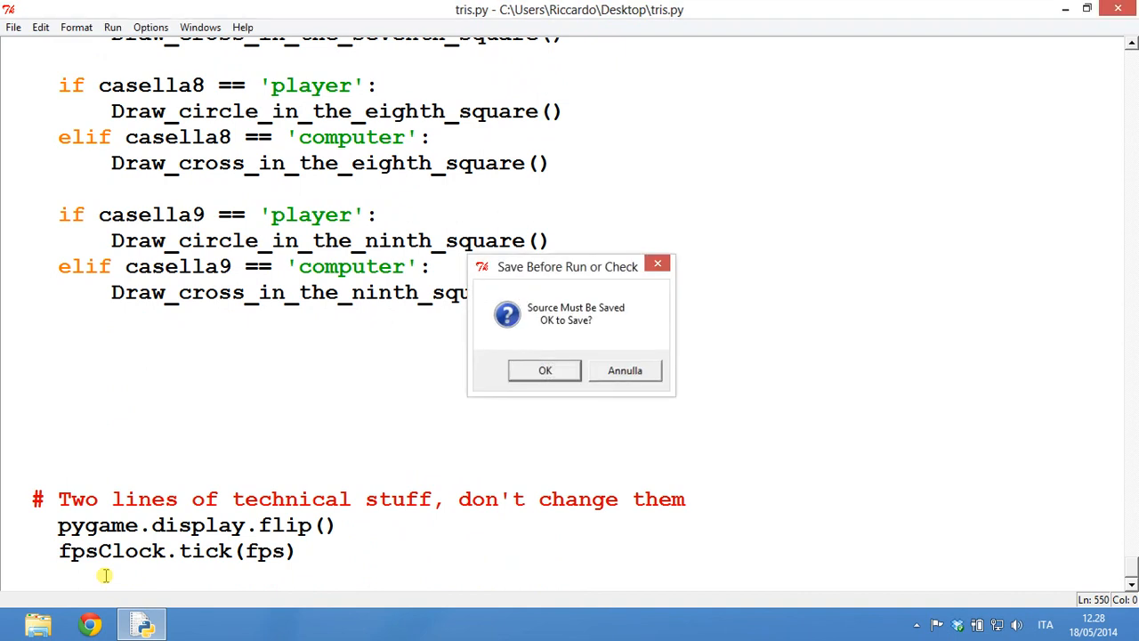
pyautogui.click(544, 370)
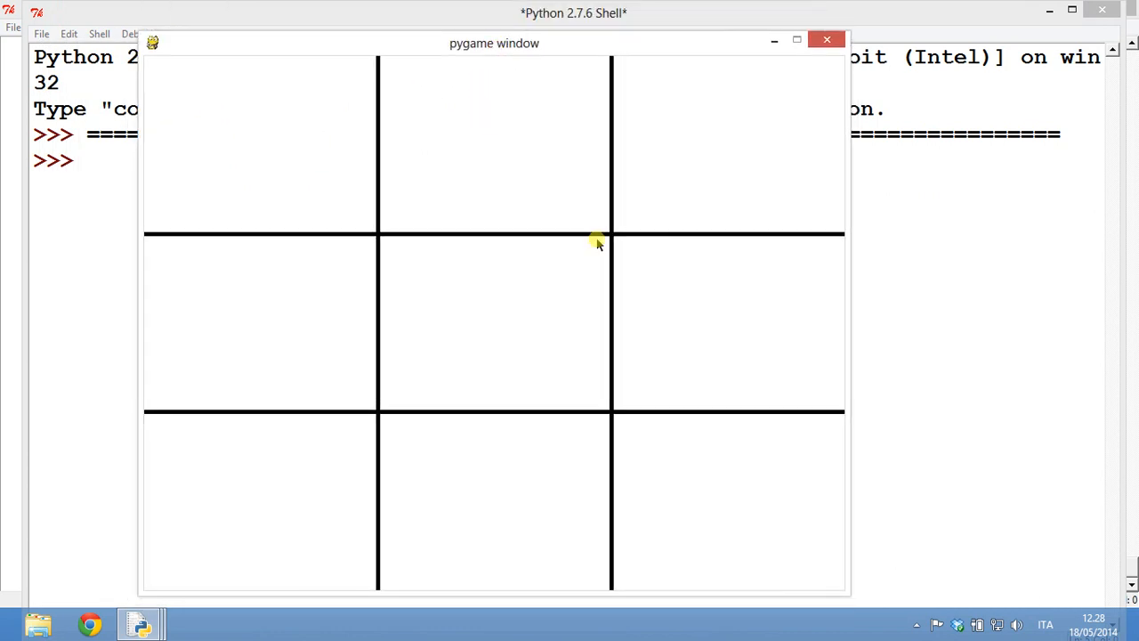
pyautogui.moveTo(740, 231)
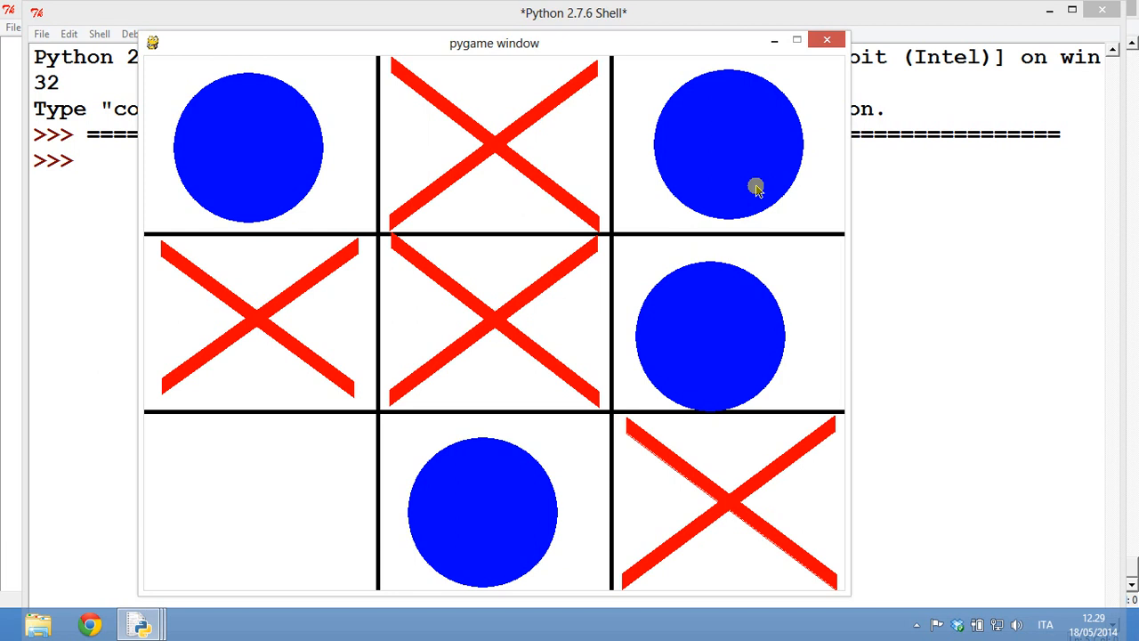
# - Clear the finished tic-tac-toe board so a new round starts with a red cross bottom-right
pyautogui.click(235, 513)
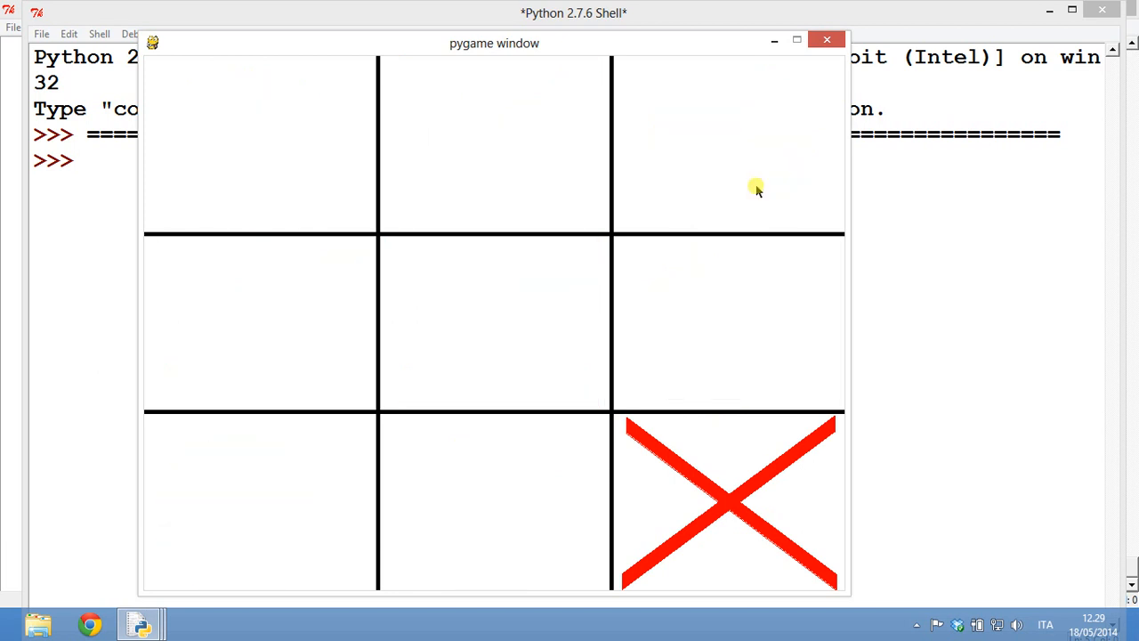
# - Clear the board and place a blue circle in the top-left square as the computer answers with crosses
pyautogui.click(234, 513)
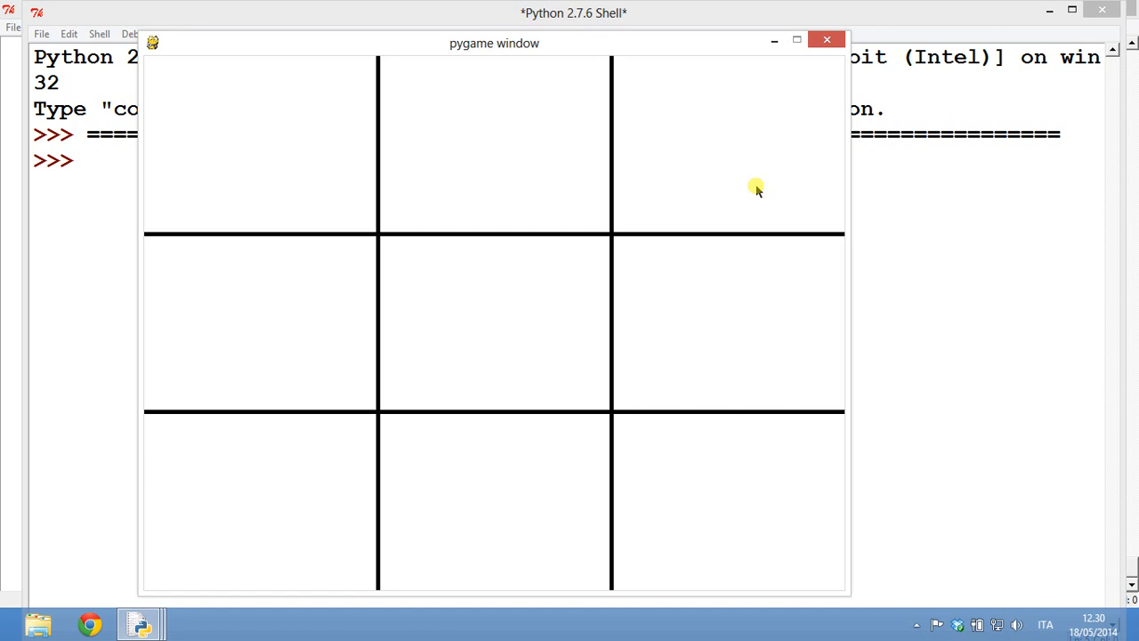
pyautogui.moveTo(778, 252)
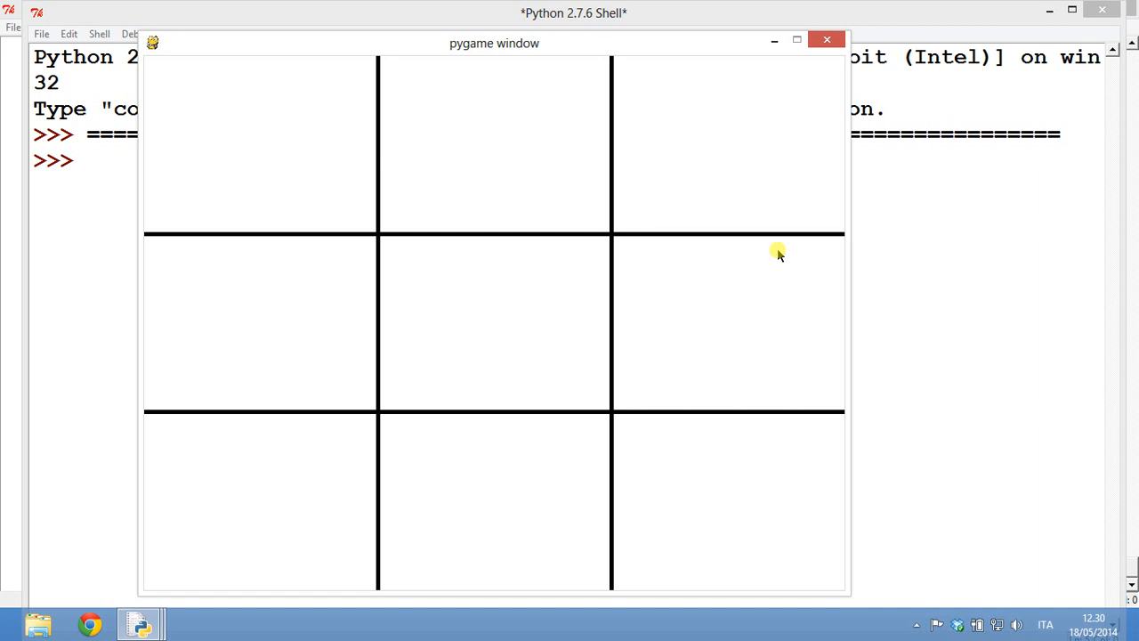
pyautogui.moveTo(537, 68)
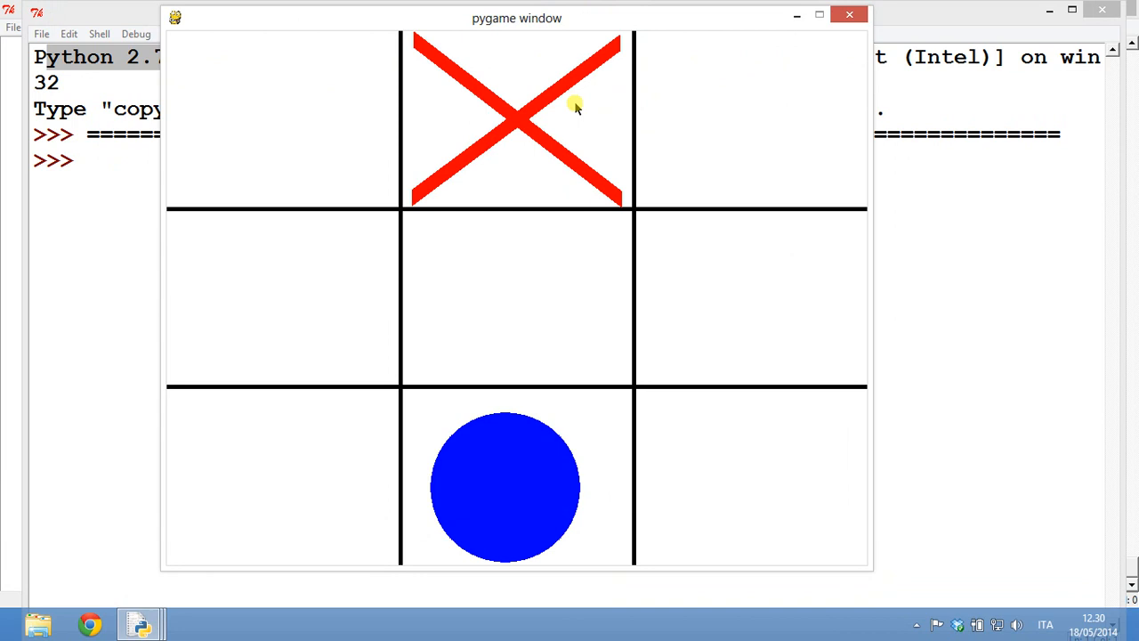
pyautogui.click(270, 121)
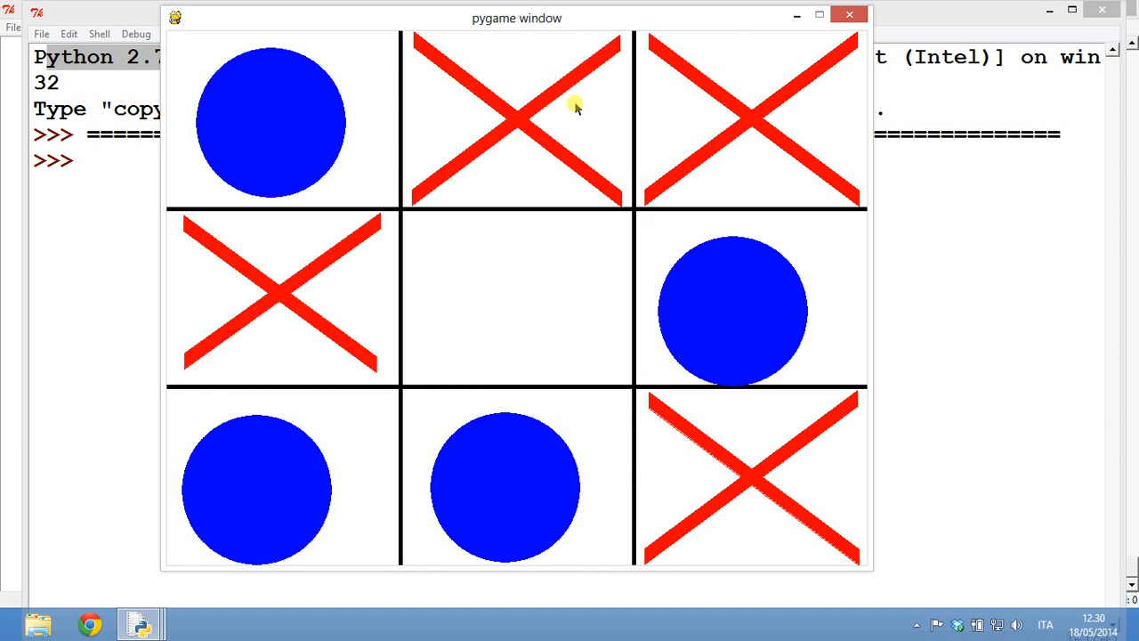
# - Place the final blue circle in the centre square, filling all nine squares
pyautogui.click(506, 307)
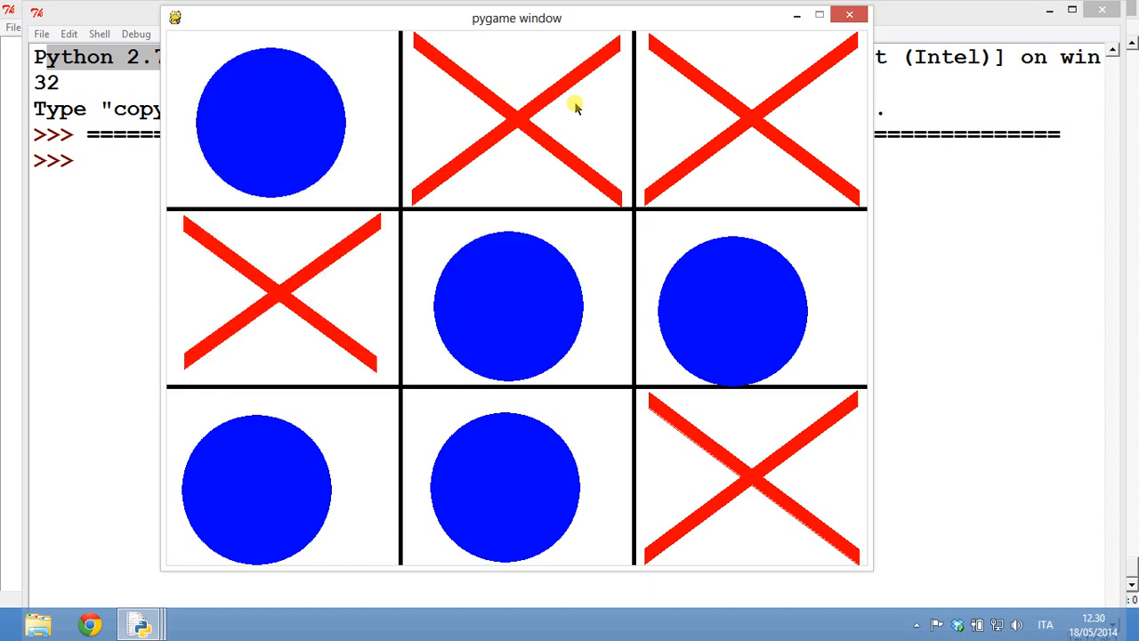
pyautogui.moveTo(822, 50)
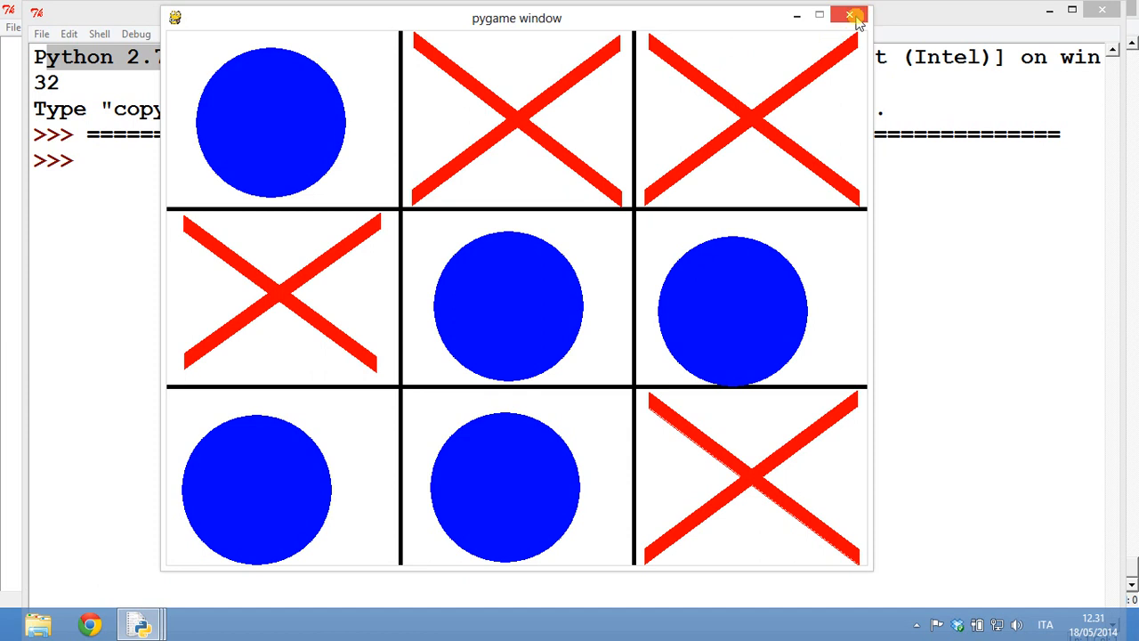
pyautogui.moveTo(851, 17)
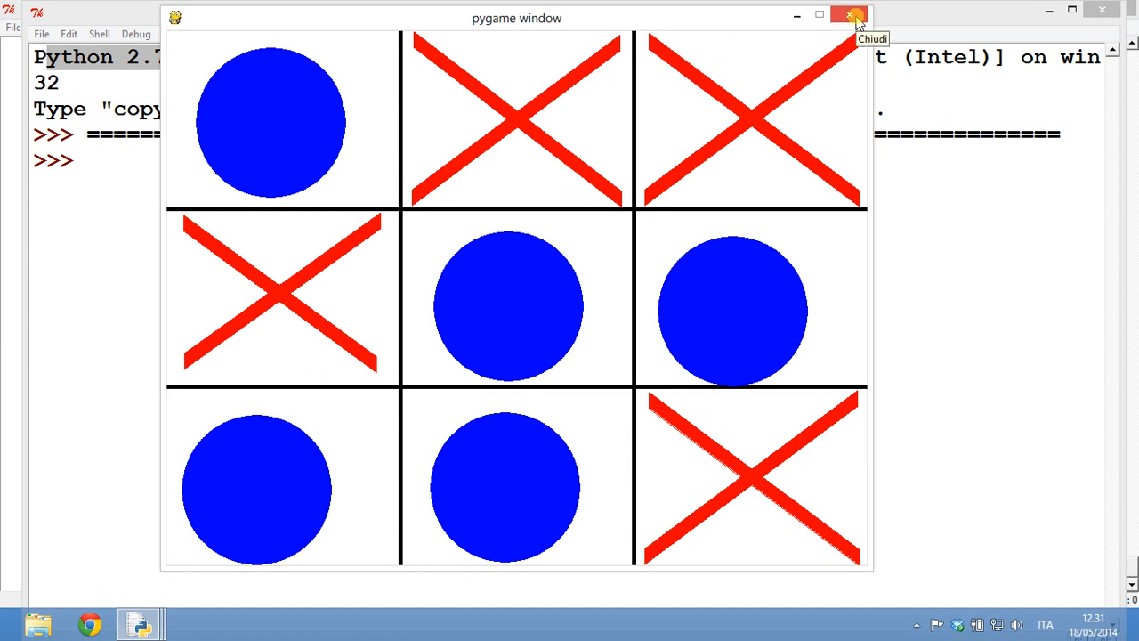